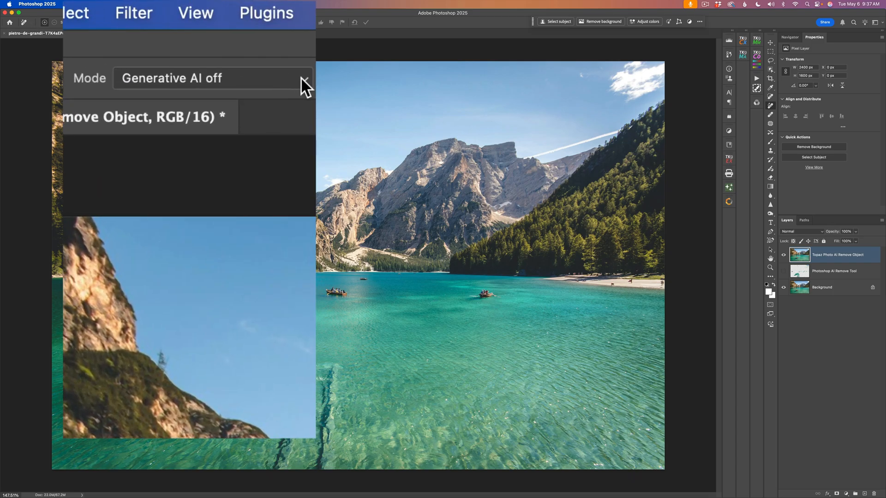
Check the Remove tool mode dropdown, confirming Generative AI is off.
{"action": "left_click", "coordinate": [299, 81]}
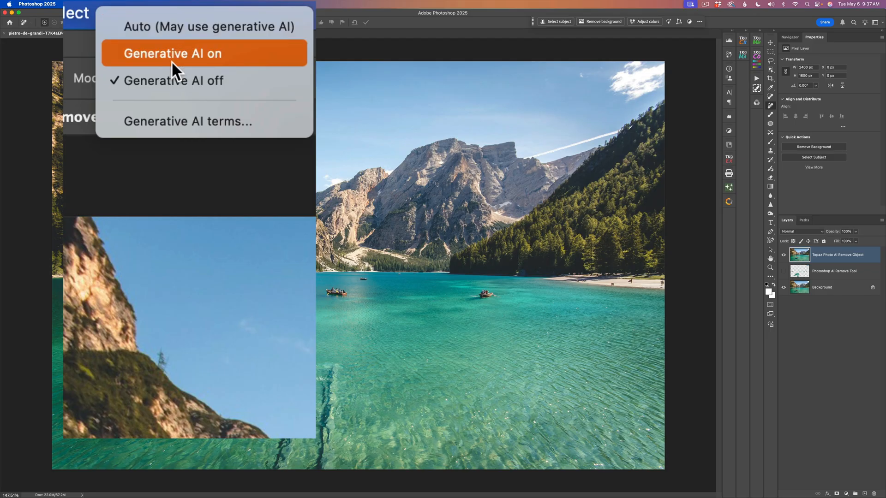
{"action": "mouse_move", "coordinate": [201, 71]}
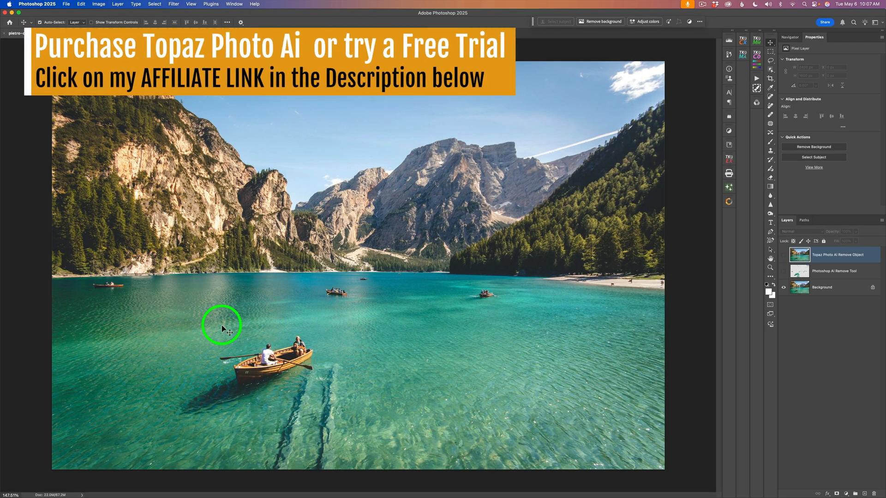
{"action": "mouse_move", "coordinate": [497, 304]}
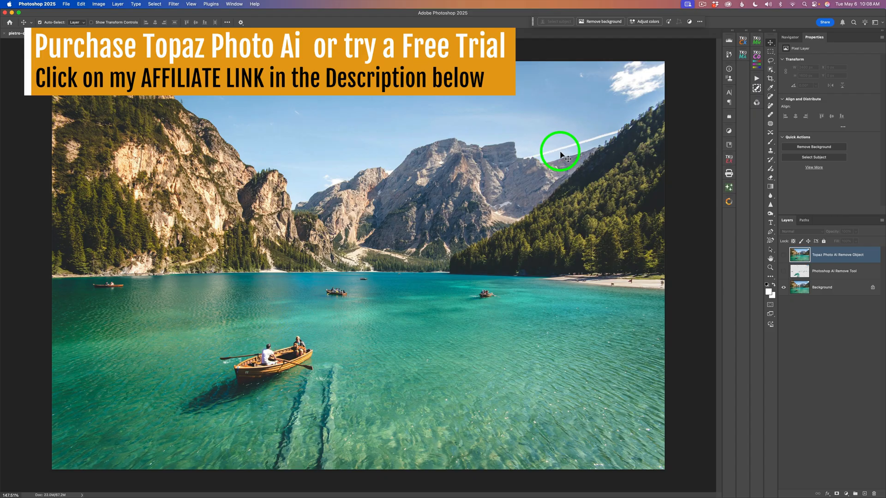
{"action": "mouse_move", "coordinate": [637, 83]}
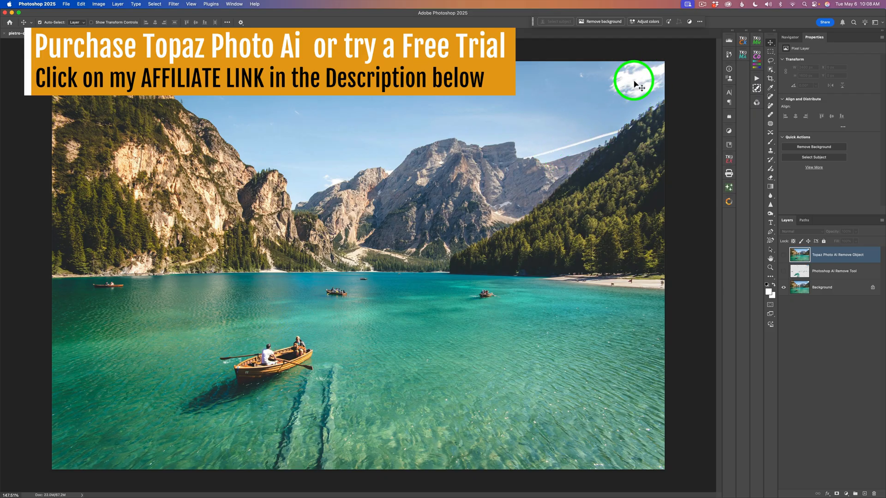
{"action": "mouse_move", "coordinate": [283, 113]}
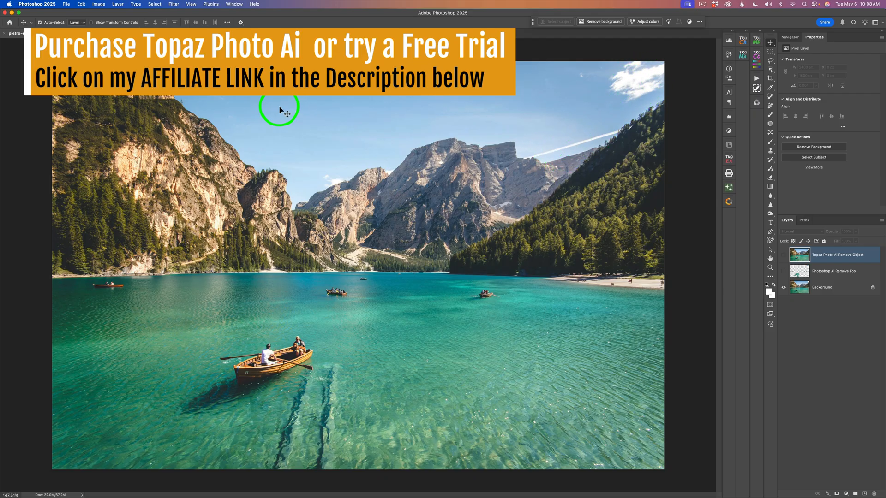
{"action": "mouse_move", "coordinate": [645, 286]}
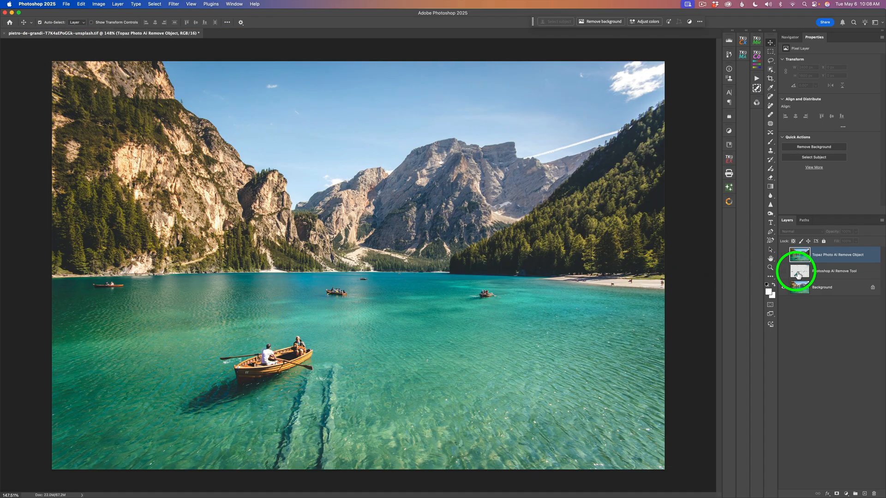
Turn the Topaz Photo AI Remove Object layer's visibility back on.
{"action": "left_click", "coordinate": [835, 271]}
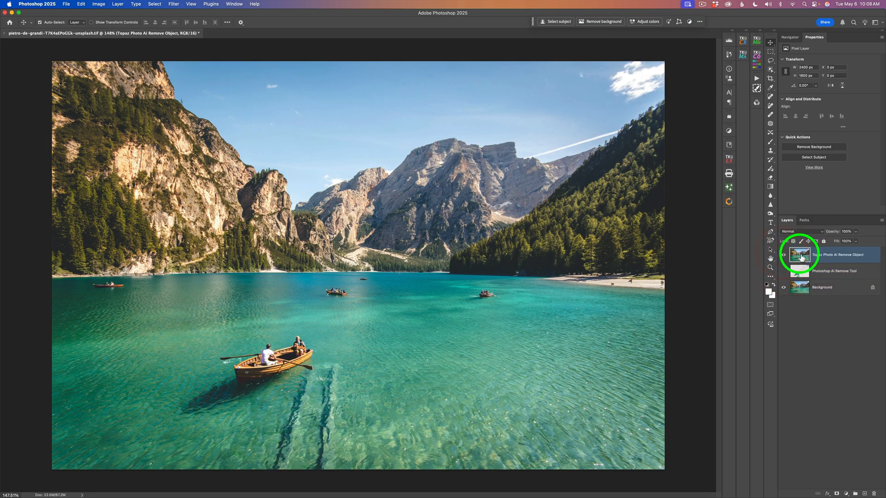
{"action": "mouse_move", "coordinate": [800, 254]}
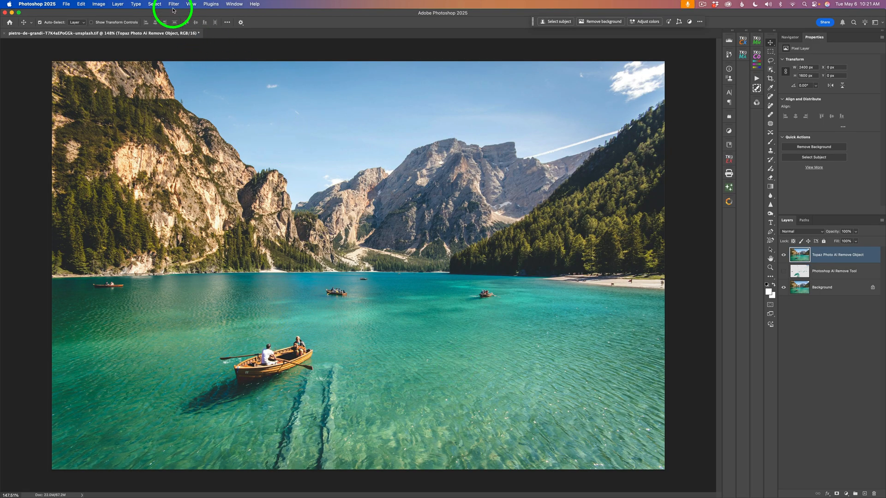
Run Filter > Topaz Labs > Topaz Photo AI on the layer.
{"action": "left_click", "coordinate": [176, 4]}
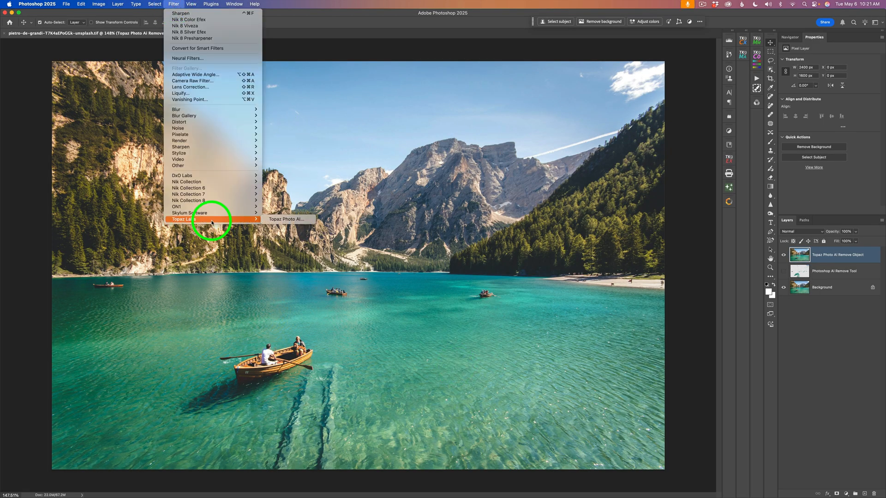
{"action": "mouse_move", "coordinate": [287, 219]}
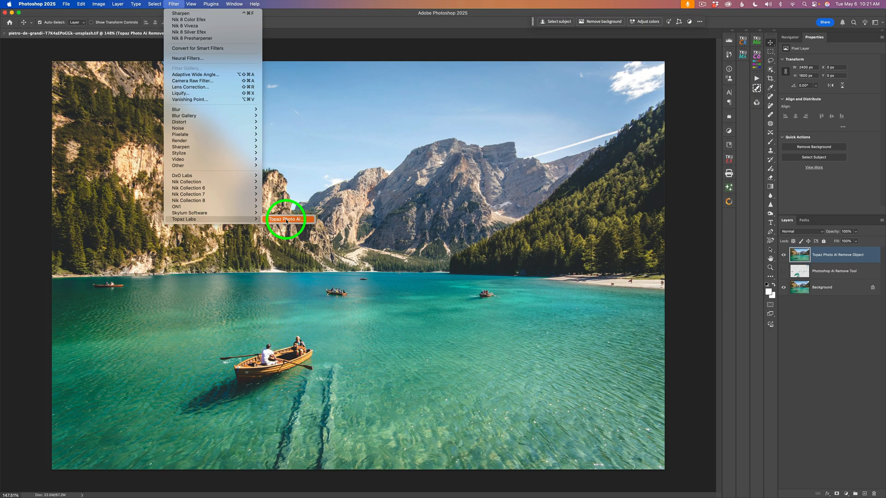
{"action": "left_click", "coordinate": [290, 220]}
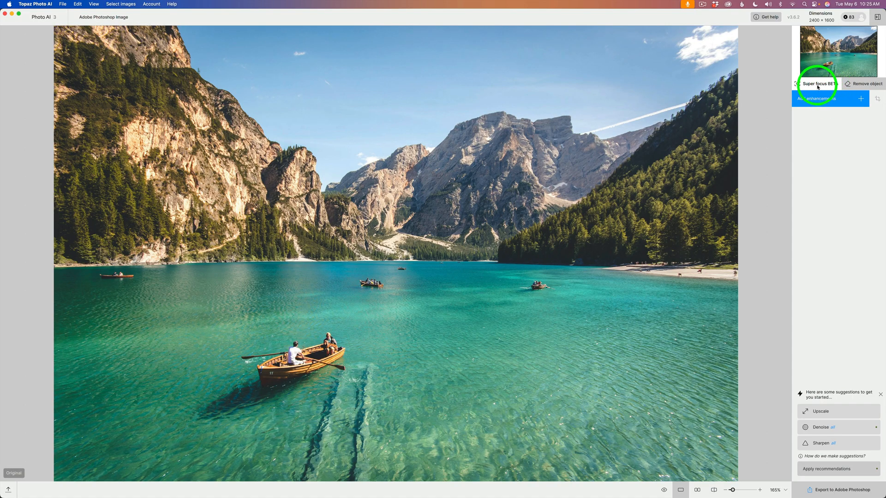
{"action": "mouse_move", "coordinate": [866, 83]}
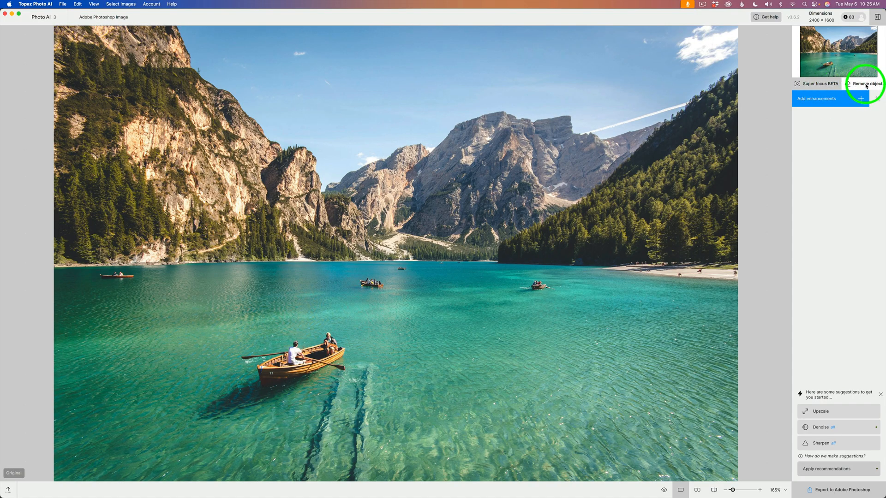
Open the Remove object tool from Topaz Photo AI's right panel.
{"action": "left_click", "coordinate": [868, 84]}
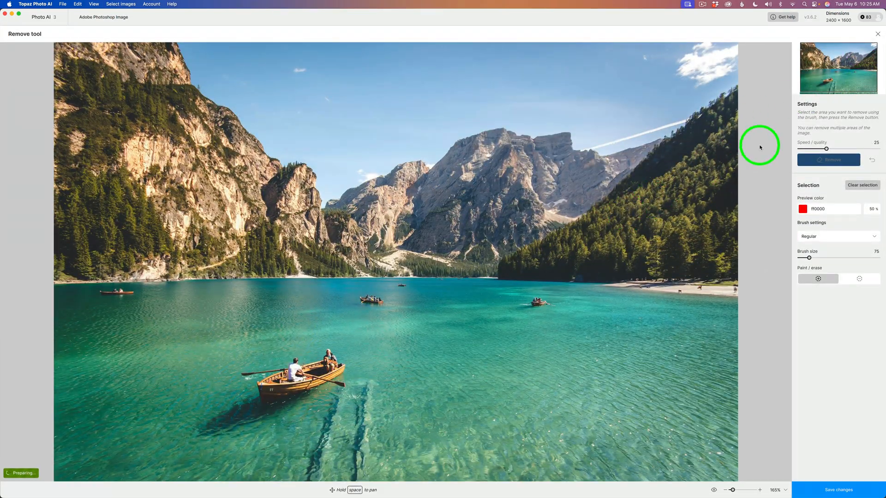
{"action": "mouse_move", "coordinate": [807, 144]}
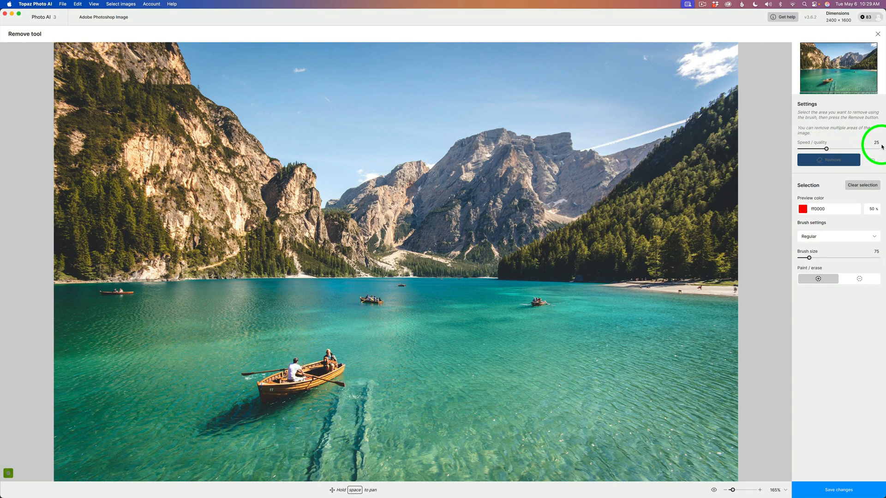
{"action": "mouse_move", "coordinate": [816, 143]}
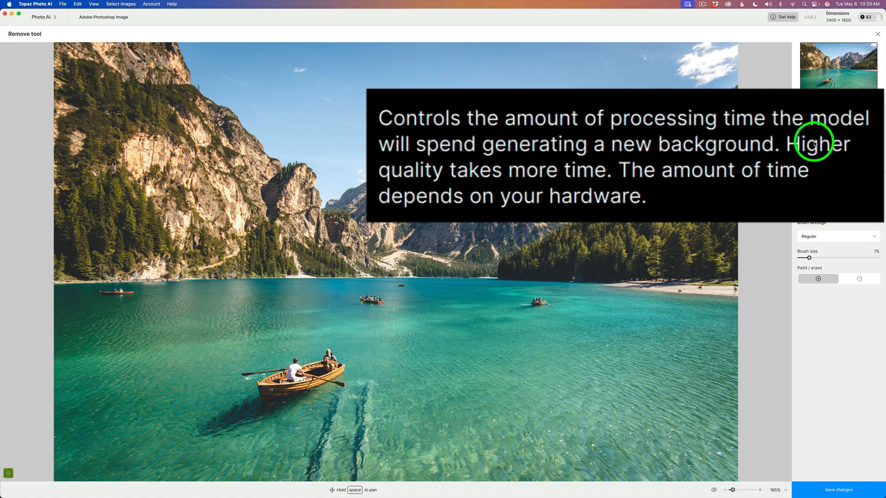
{"action": "mouse_move", "coordinate": [834, 133]}
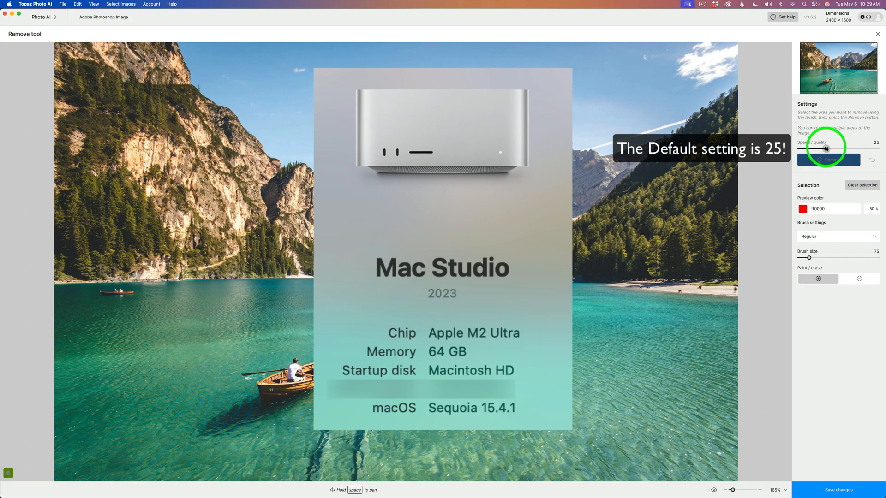
Raise Speed/quality from 25 to 50 and set a Regular paint brush at size 80.
{"action": "left_click_drag", "start_coordinate": [825, 148], "coordinate": [873, 148]}
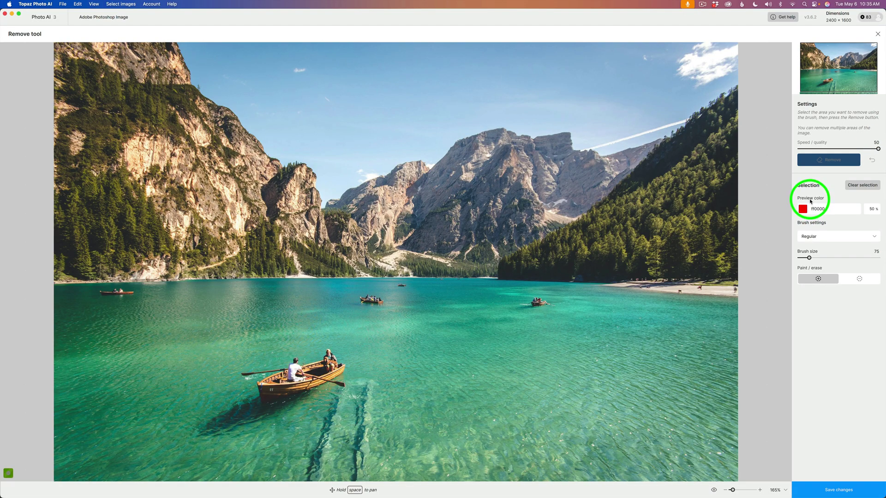
{"action": "left_click", "coordinate": [487, 125]}
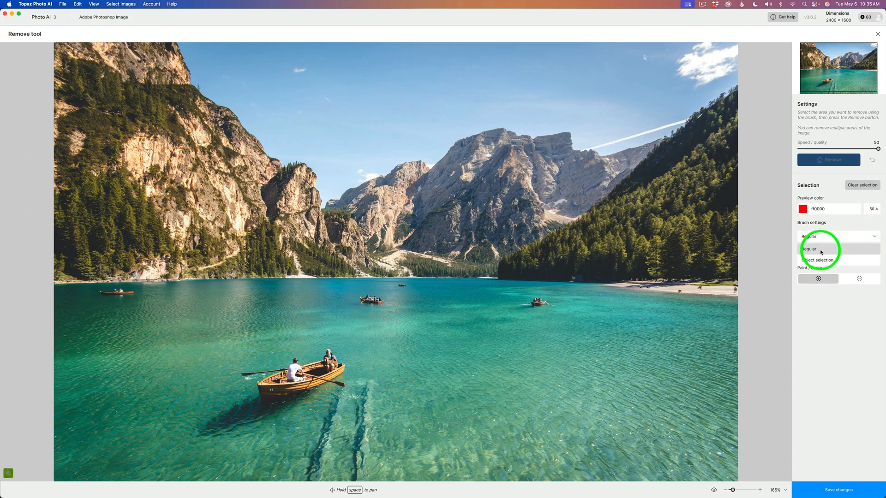
{"action": "left_click", "coordinate": [818, 260]}
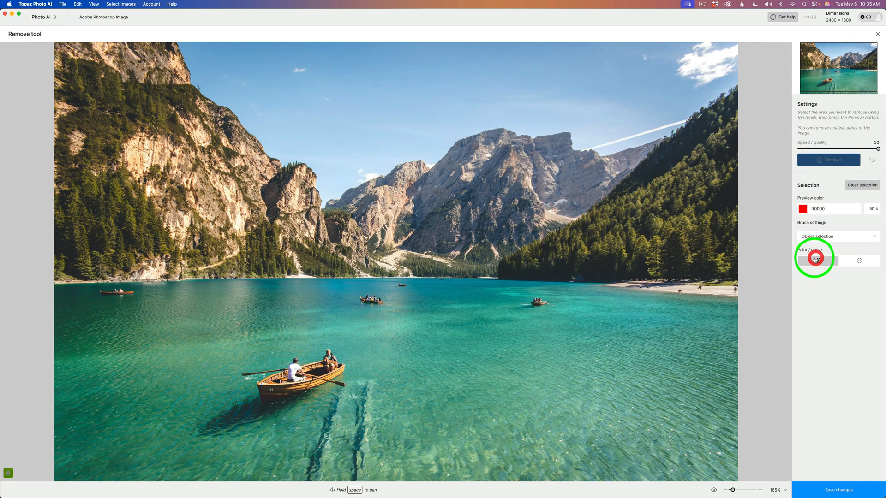
{"action": "left_click", "coordinate": [306, 383]}
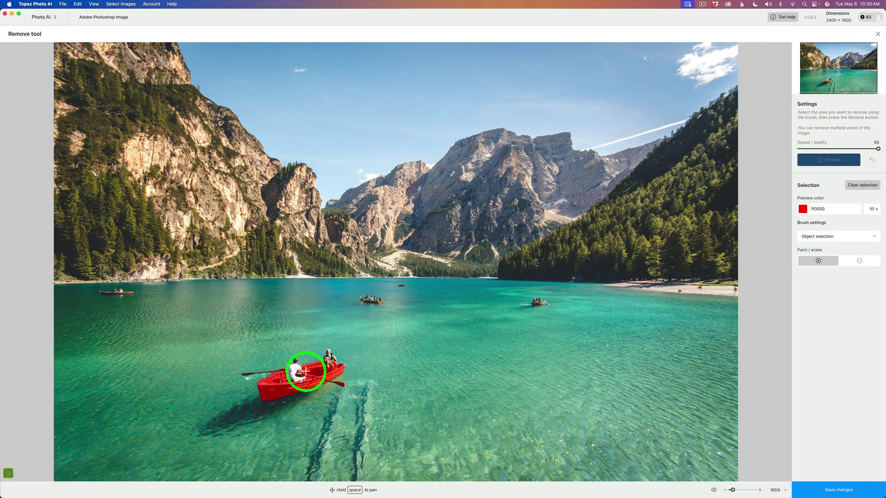
{"action": "left_click", "coordinate": [838, 236]}
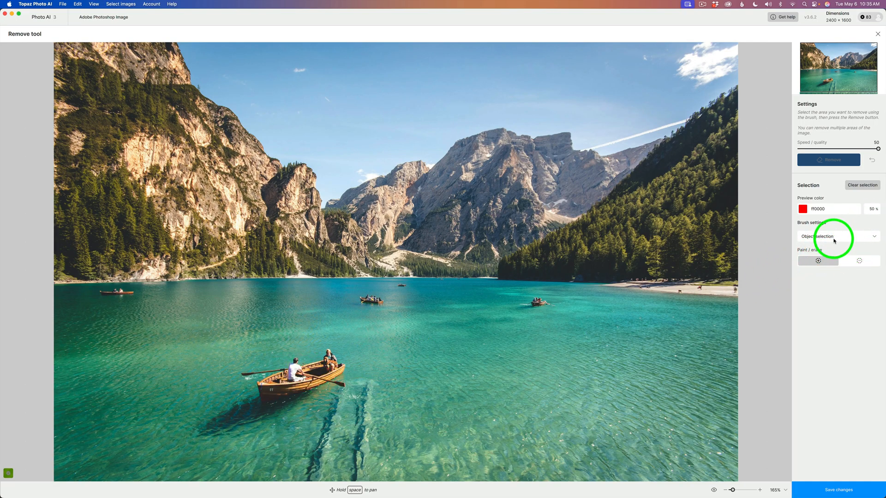
{"action": "left_click", "coordinate": [837, 236]}
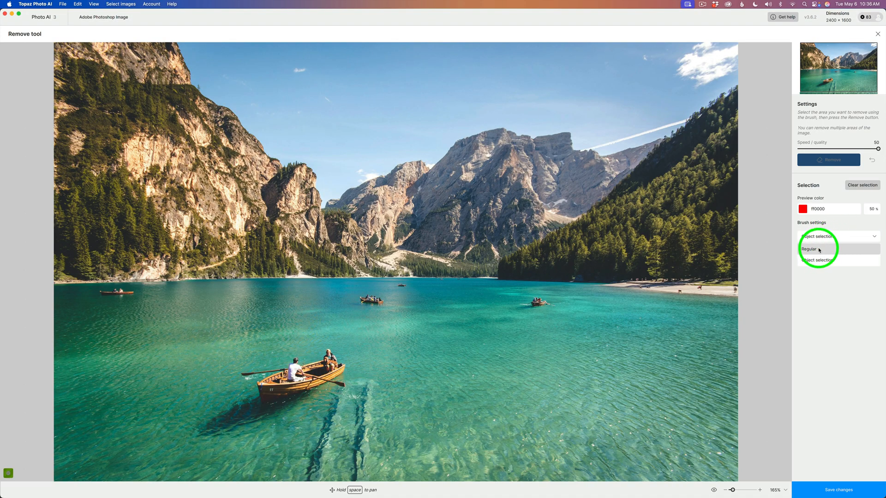
{"action": "left_click", "coordinate": [809, 248]}
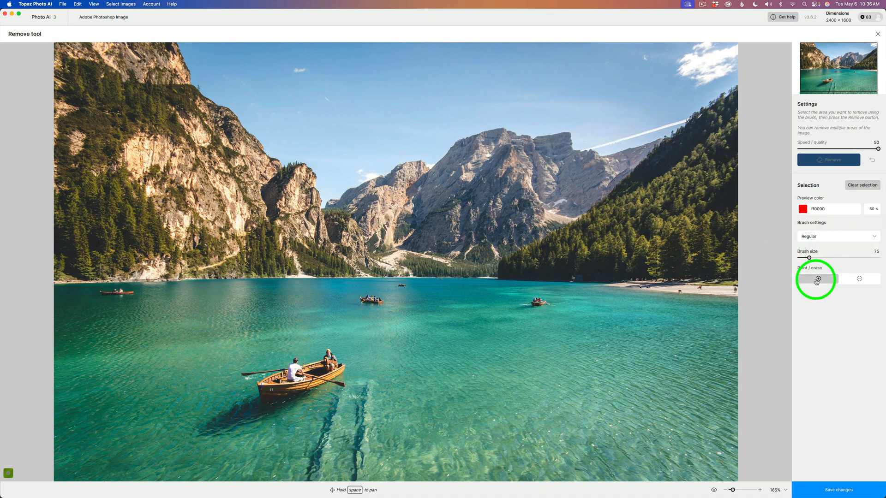
{"action": "left_click", "coordinate": [859, 280]}
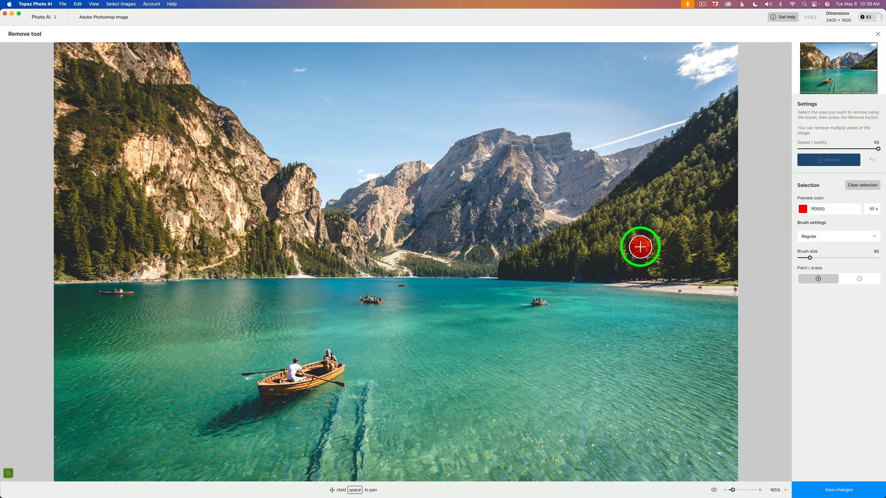
{"action": "mouse_move", "coordinate": [505, 347]}
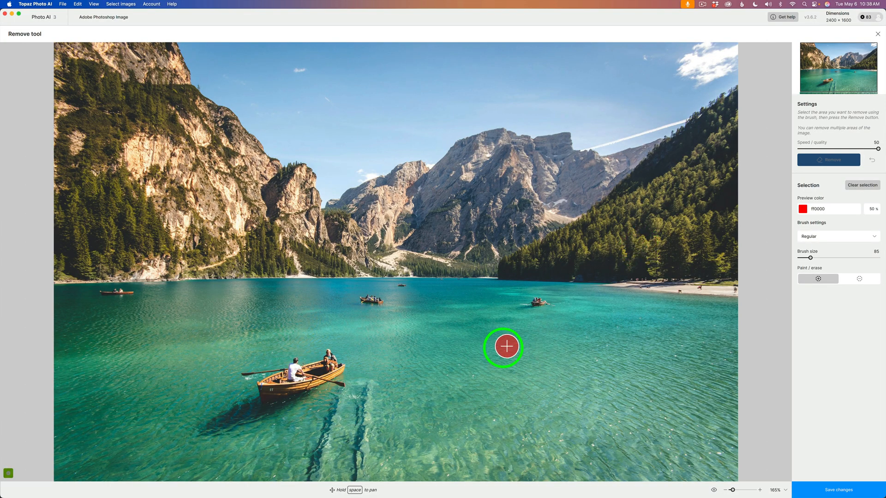
{"action": "mouse_move", "coordinate": [202, 430]}
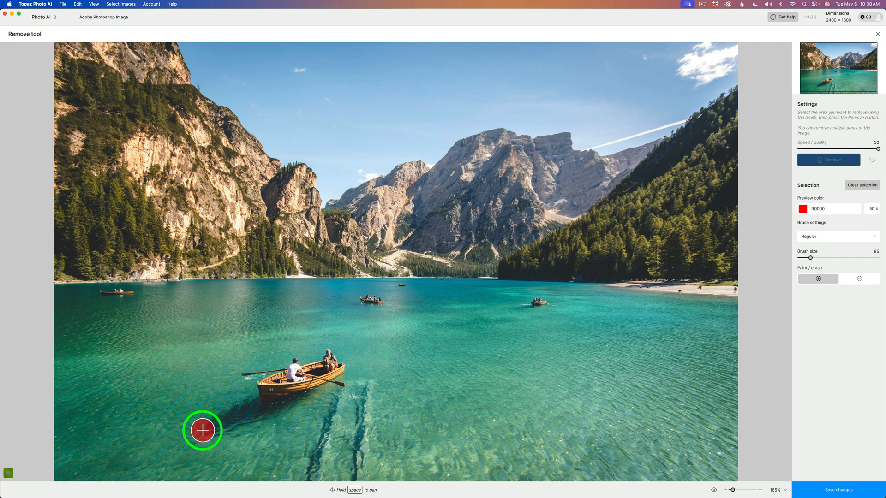
Paint over the red foreground rowboat, its rowers and both wakes, then remove them.
{"action": "left_click_drag", "start_coordinate": [202, 430], "coordinate": [245, 380]}
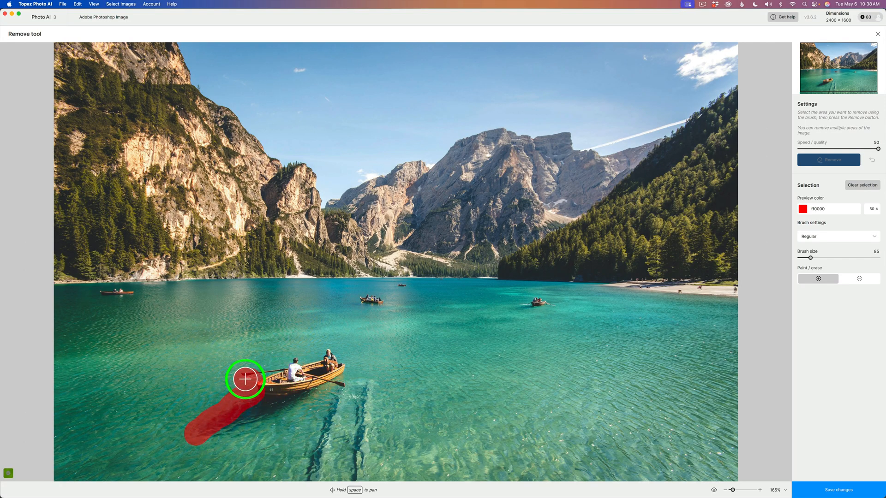
{"action": "left_click_drag", "start_coordinate": [245, 380], "coordinate": [337, 375]}
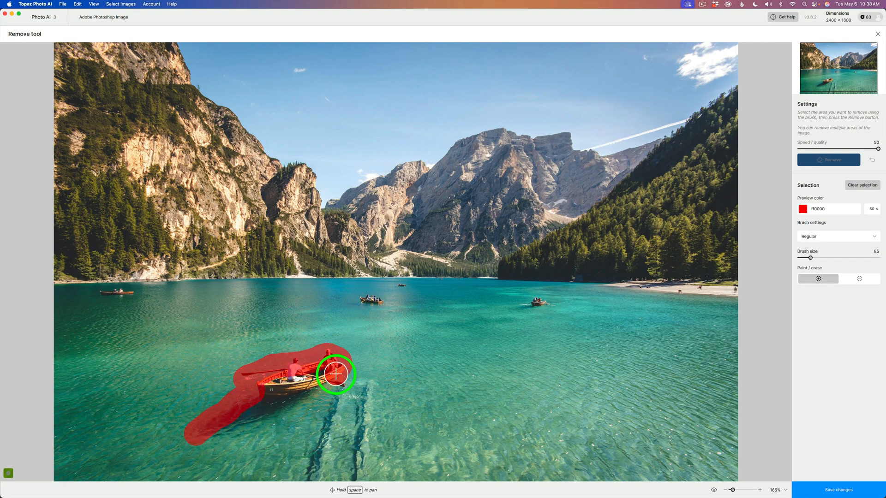
{"action": "left_click_drag", "start_coordinate": [337, 374], "coordinate": [361, 462]}
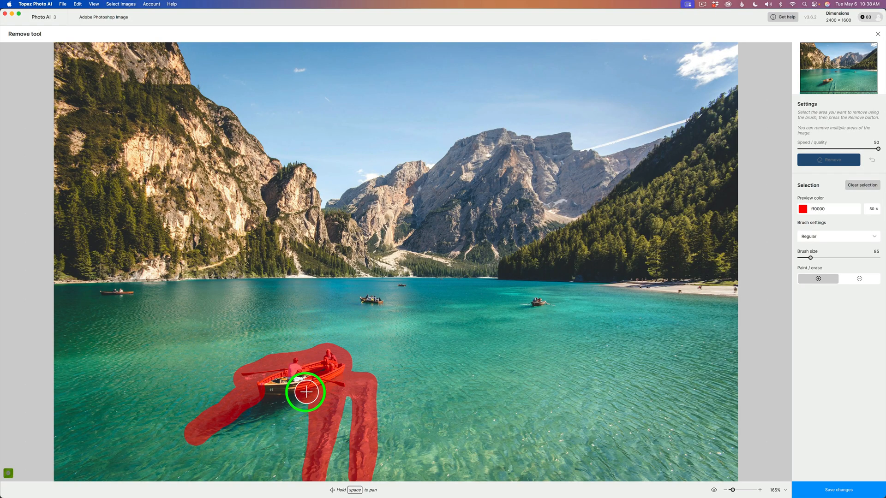
{"action": "left_click_drag", "start_coordinate": [305, 392], "coordinate": [317, 371]}
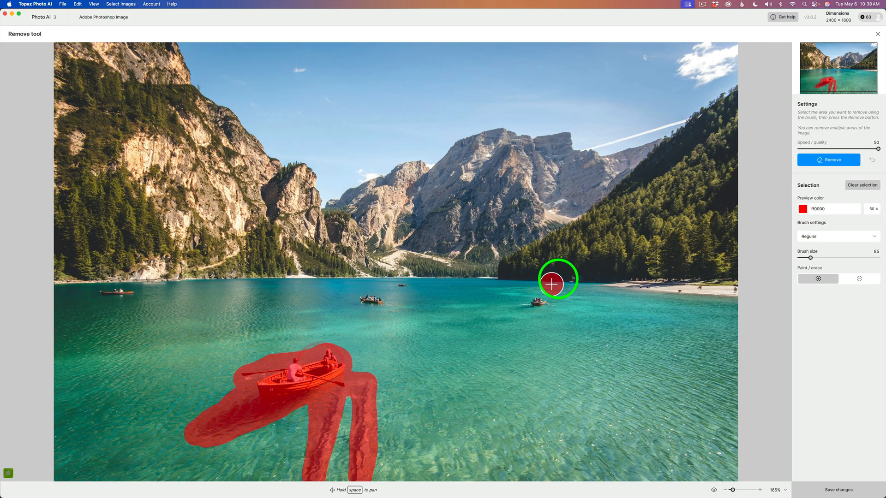
{"action": "left_click", "coordinate": [828, 160]}
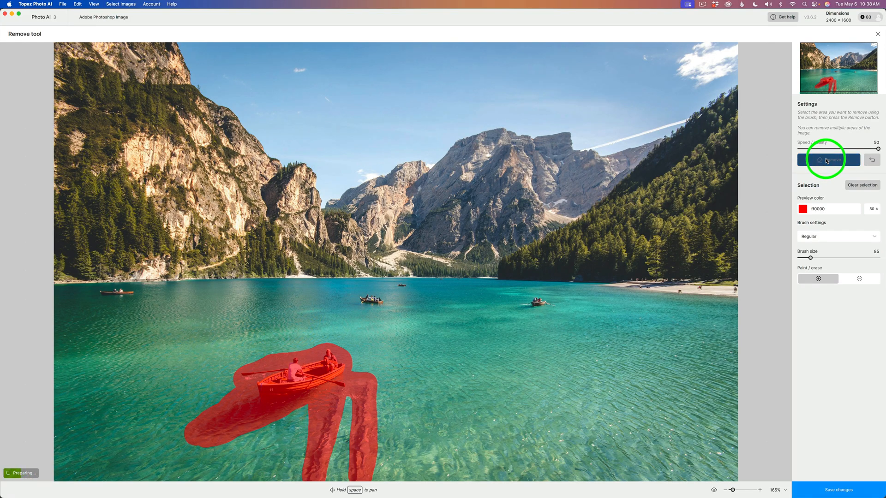
{"action": "left_click", "coordinate": [826, 160]}
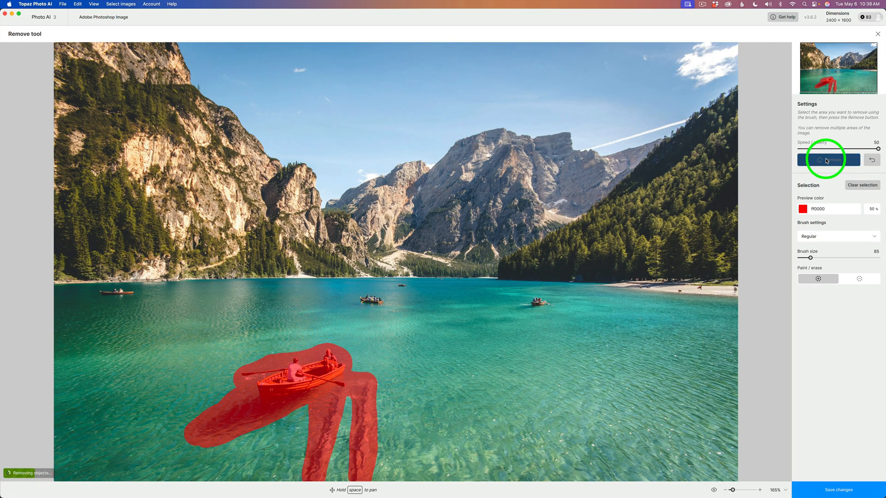
{"action": "left_click", "coordinate": [829, 160]}
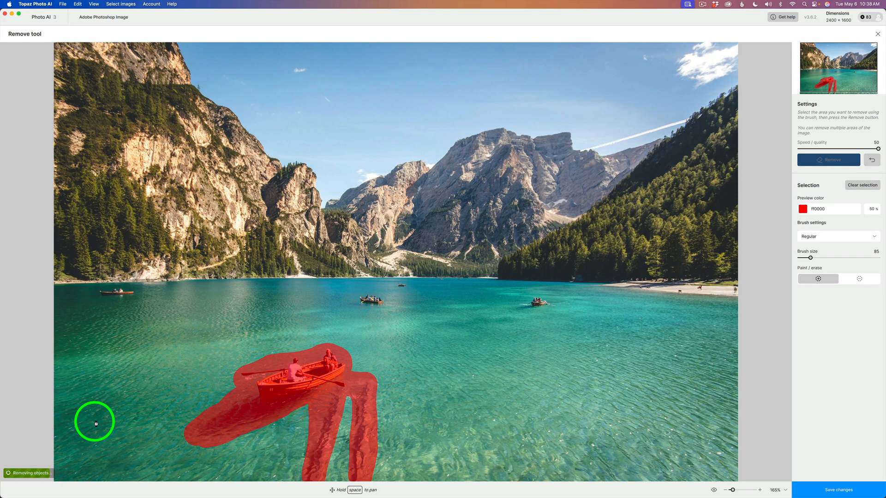
Paint the leftover streak in the lower-left water and remove it.
{"action": "left_click", "coordinate": [828, 160]}
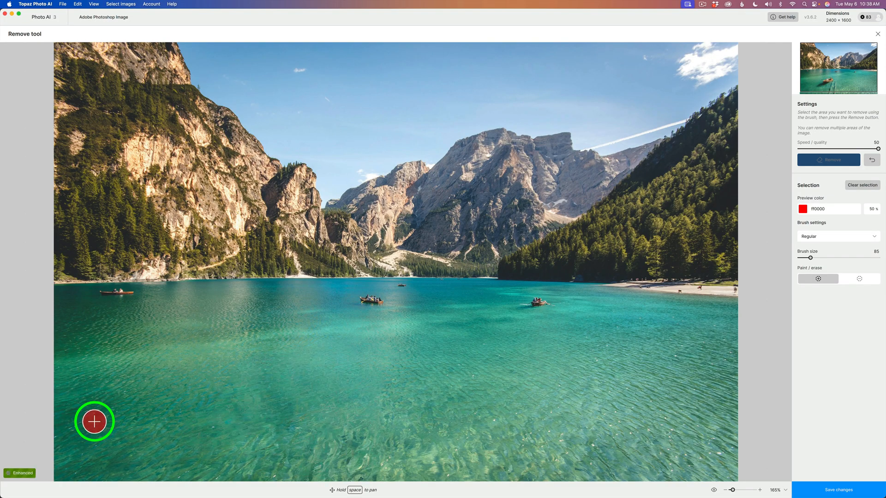
{"action": "mouse_move", "coordinate": [312, 442]}
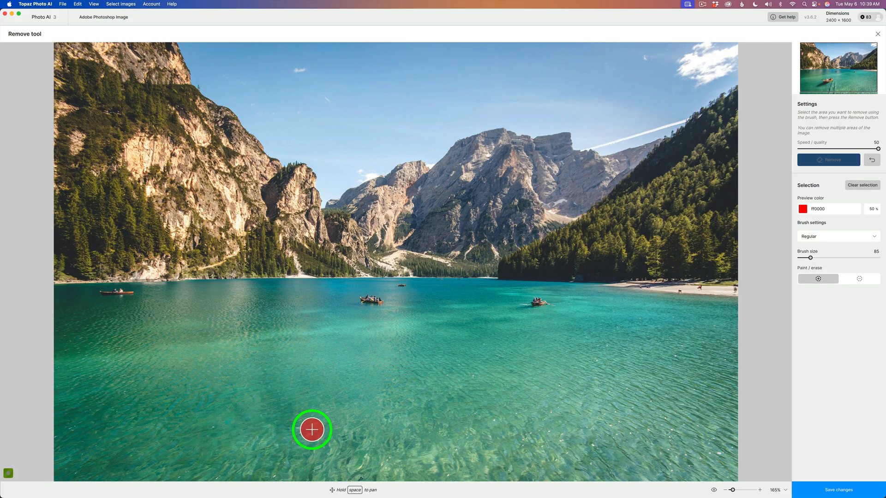
{"action": "mouse_move", "coordinate": [278, 425]}
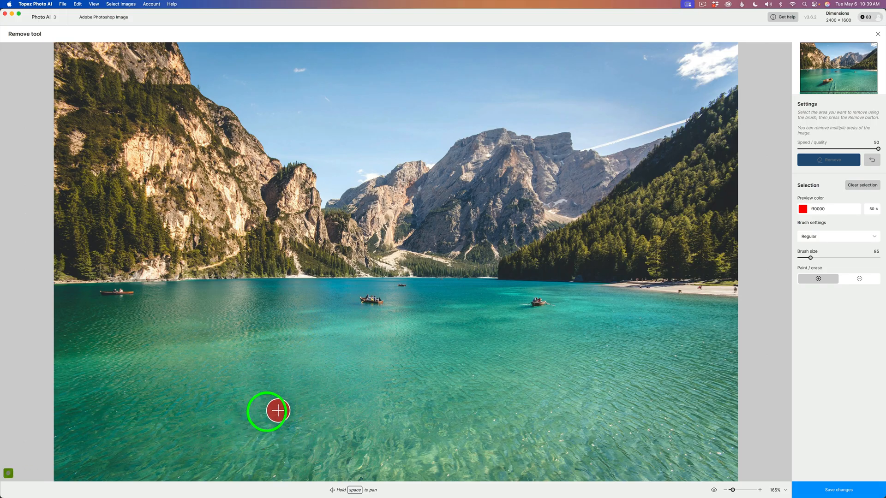
{"action": "mouse_move", "coordinate": [264, 424]}
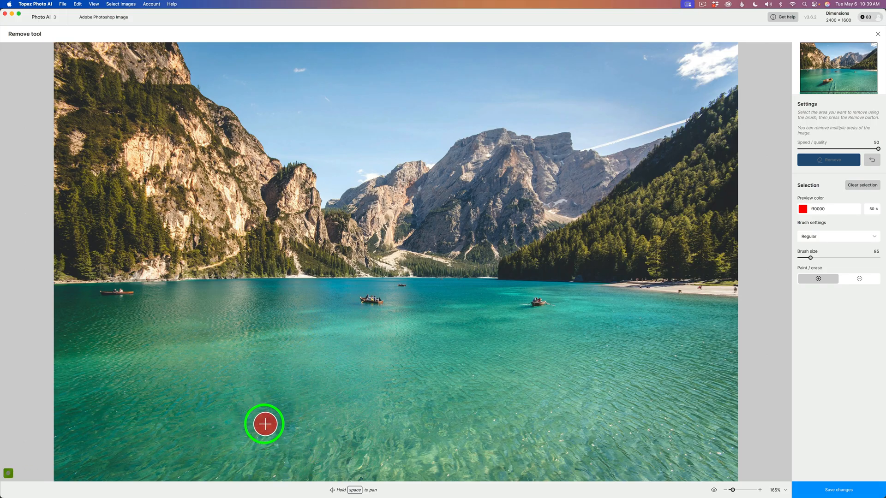
{"action": "left_click_drag", "start_coordinate": [264, 425], "coordinate": [269, 404]}
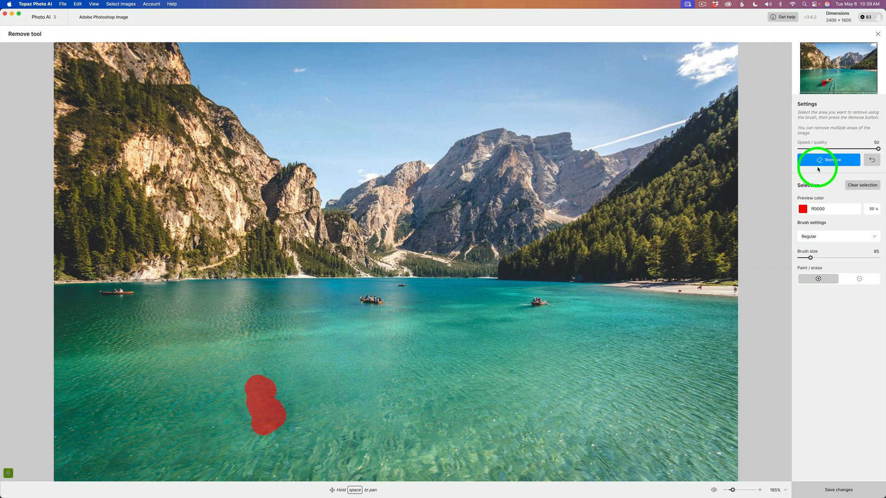
{"action": "left_click", "coordinate": [829, 160]}
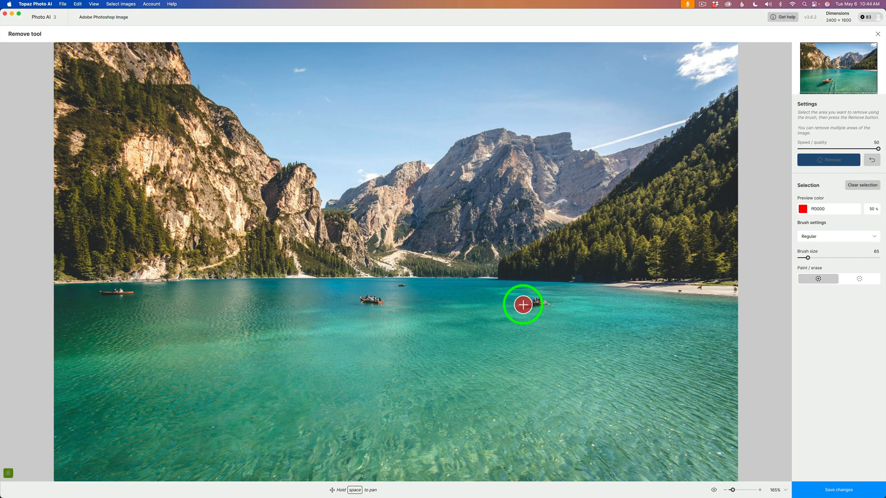
Brush over the right and centre boats plus distant specks, then remove them.
{"action": "left_click_drag", "start_coordinate": [542, 302], "coordinate": [390, 303]}
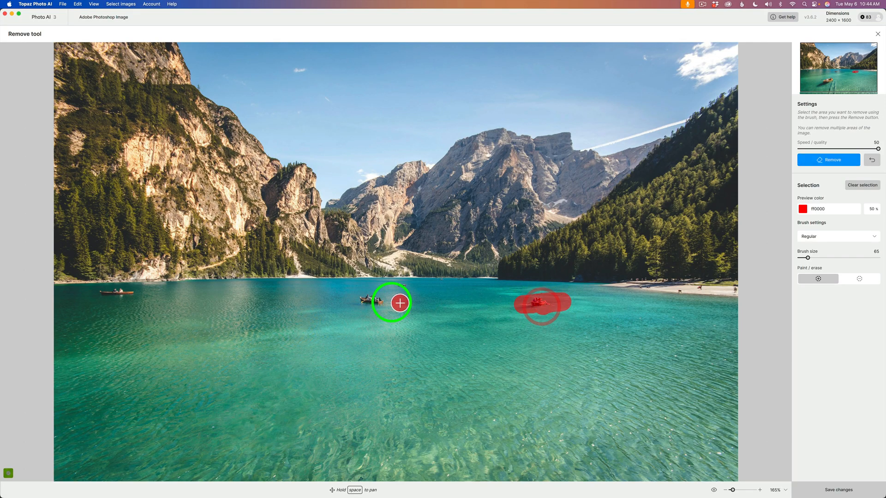
{"action": "left_click_drag", "start_coordinate": [399, 303], "coordinate": [372, 300]}
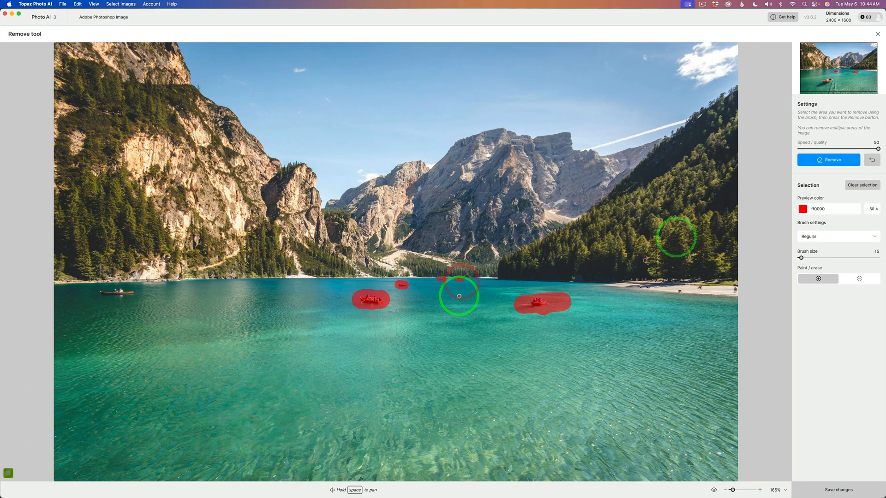
{"action": "left_click", "coordinate": [828, 160]}
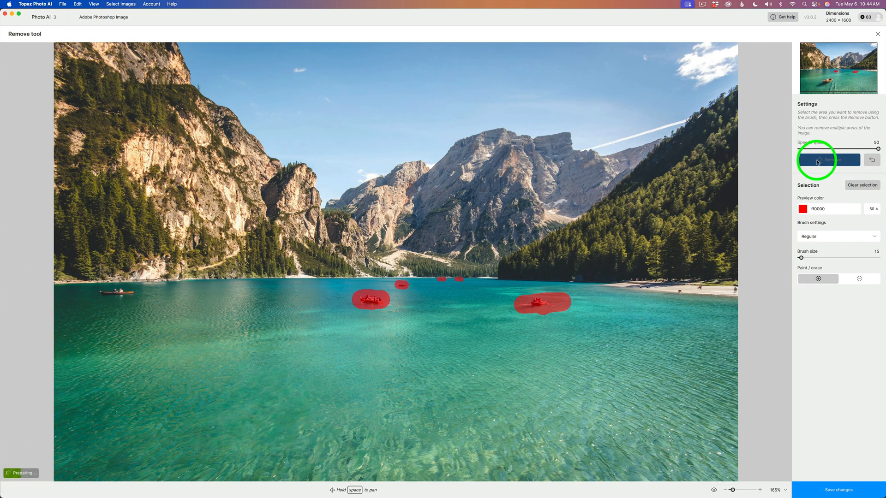
{"action": "left_click", "coordinate": [828, 159]}
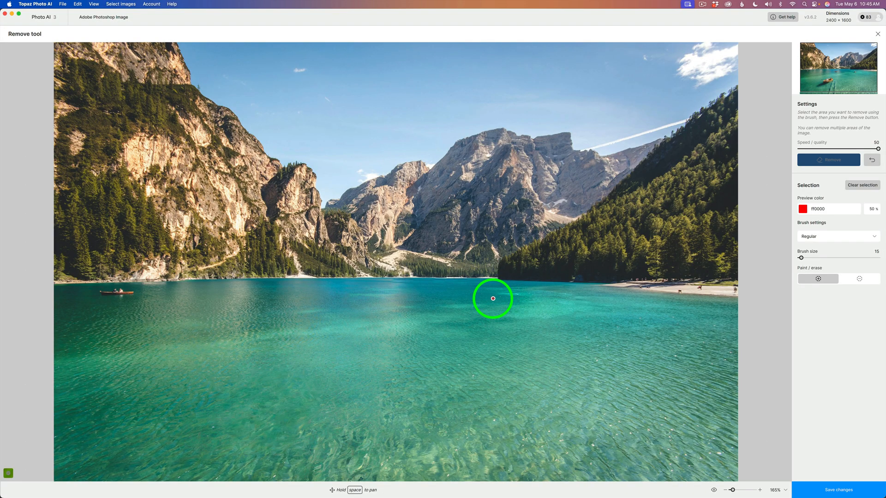
{"action": "mouse_move", "coordinate": [614, 262]}
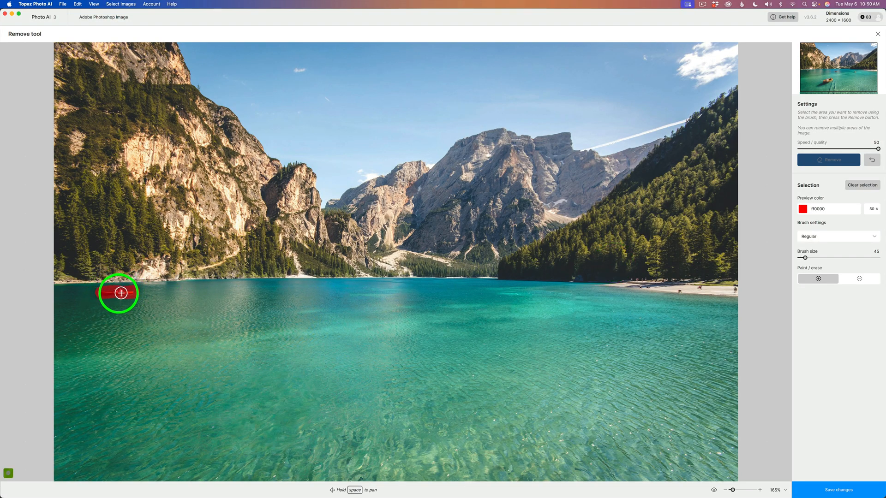
{"action": "mouse_move", "coordinate": [684, 292]}
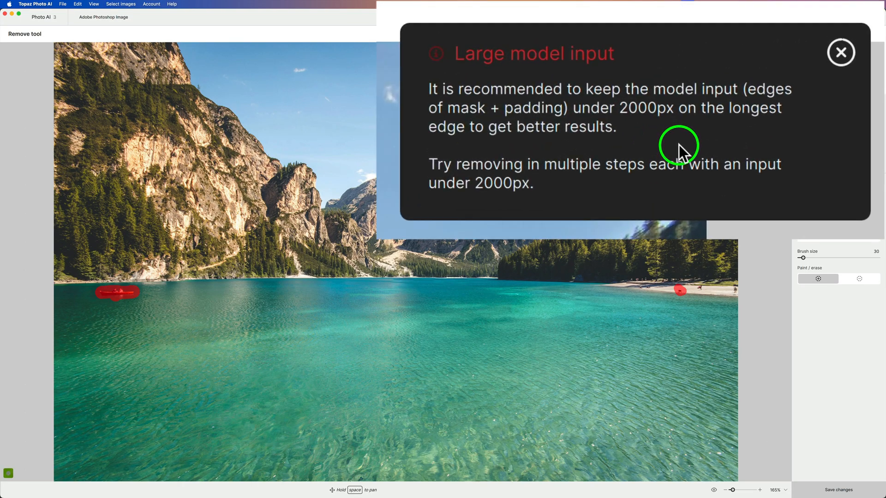
{"action": "mouse_move", "coordinate": [684, 152]}
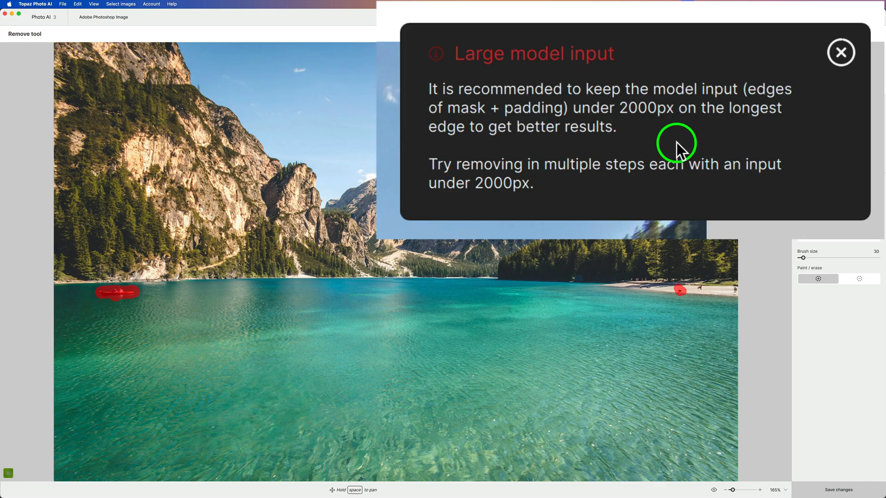
{"action": "mouse_move", "coordinate": [604, 187]}
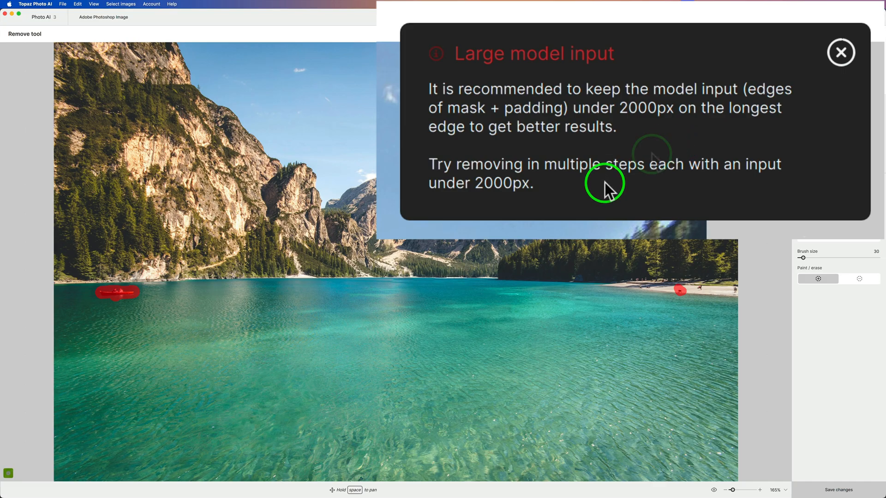
{"action": "mouse_move", "coordinate": [667, 186]}
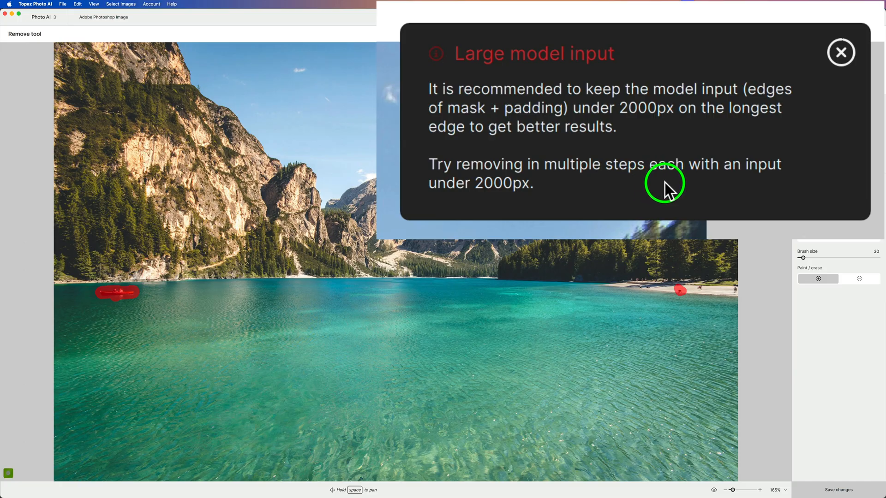
{"action": "mouse_move", "coordinate": [602, 192]}
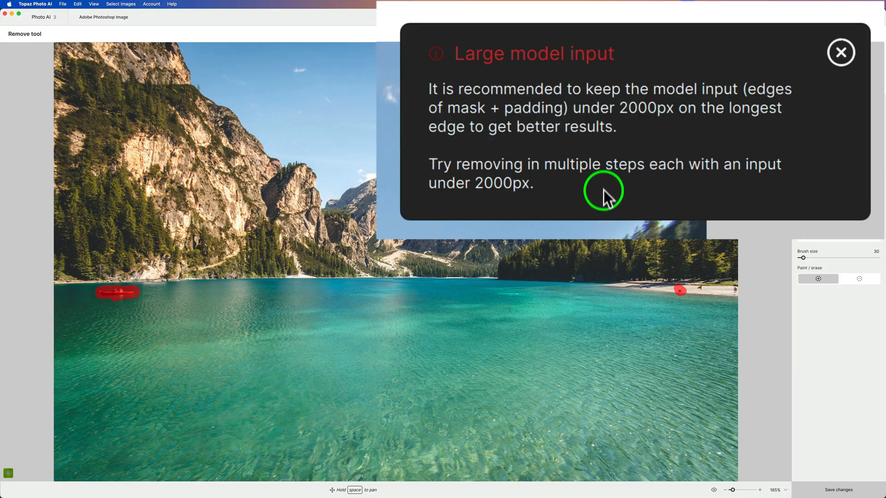
{"action": "mouse_move", "coordinate": [841, 52]}
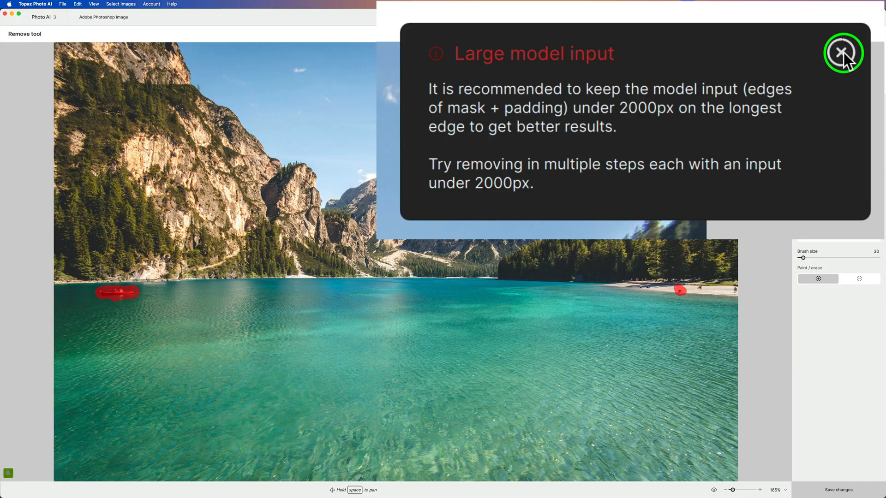
Close the Large model input warning with its X button.
{"action": "left_click", "coordinate": [843, 52]}
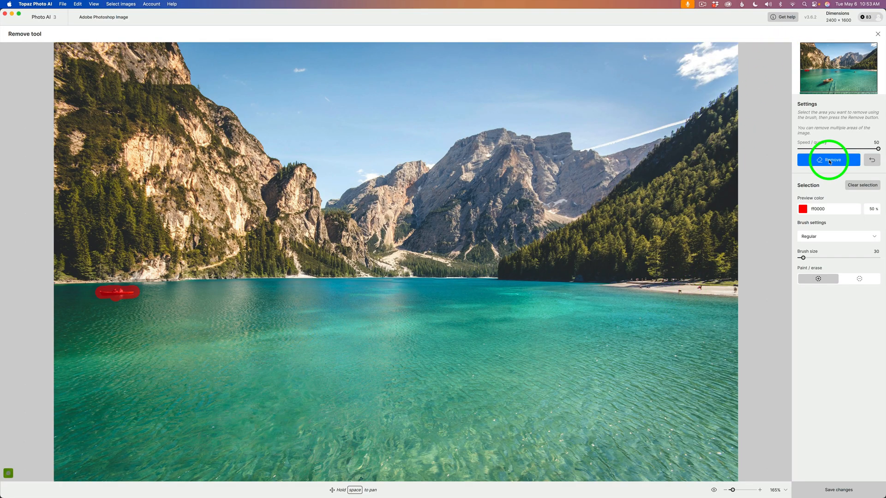
Remove the left-shore boat, then paint and remove the shoreline spot and beach people.
{"action": "left_click", "coordinate": [829, 160]}
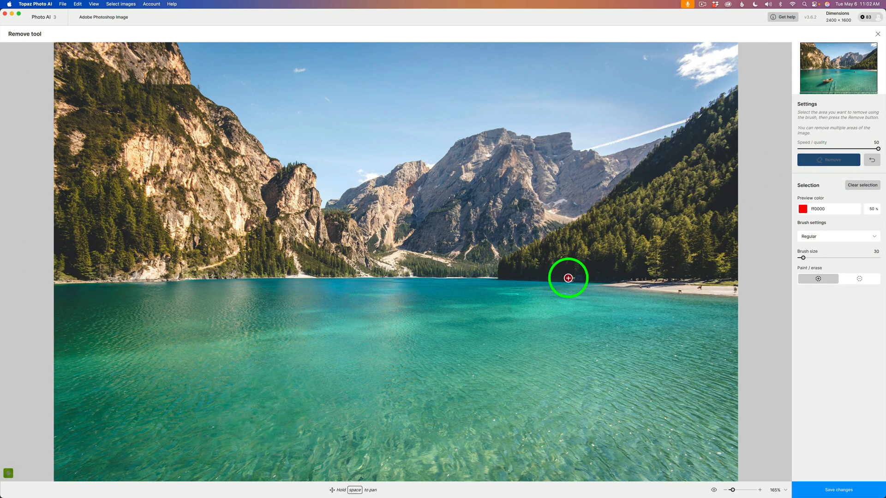
{"action": "mouse_move", "coordinate": [593, 294]}
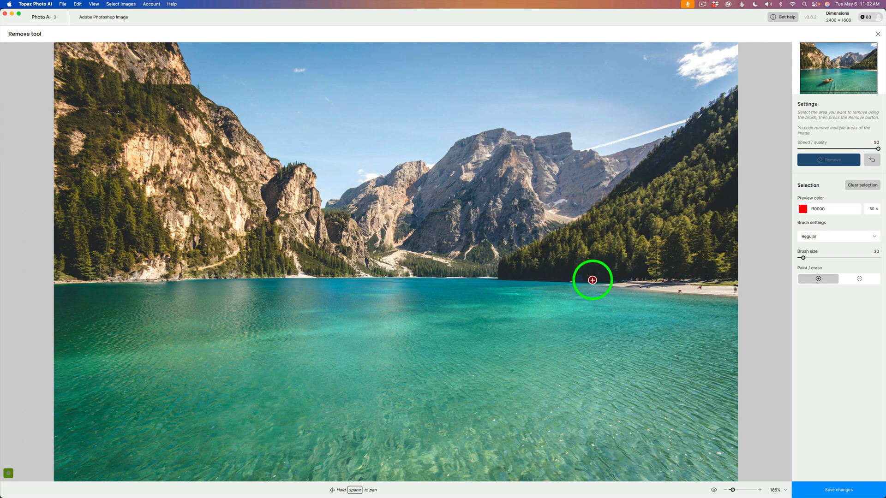
{"action": "mouse_move", "coordinate": [582, 275]}
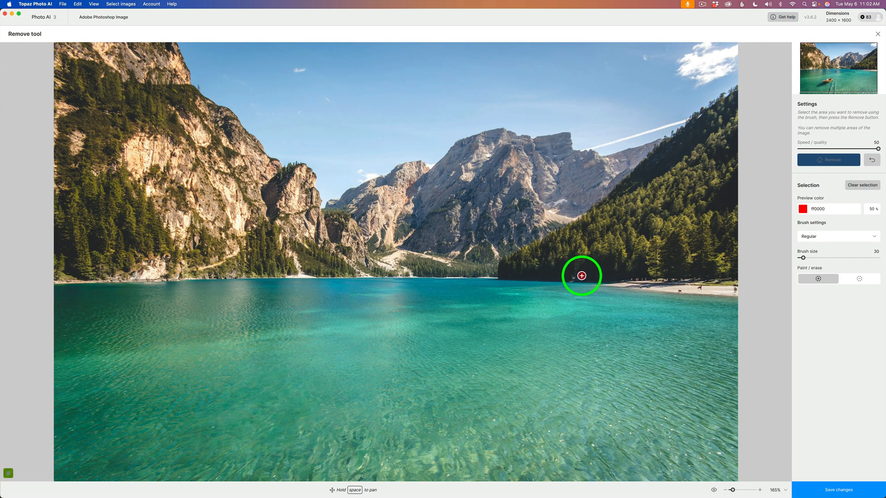
{"action": "left_click", "coordinate": [580, 275]}
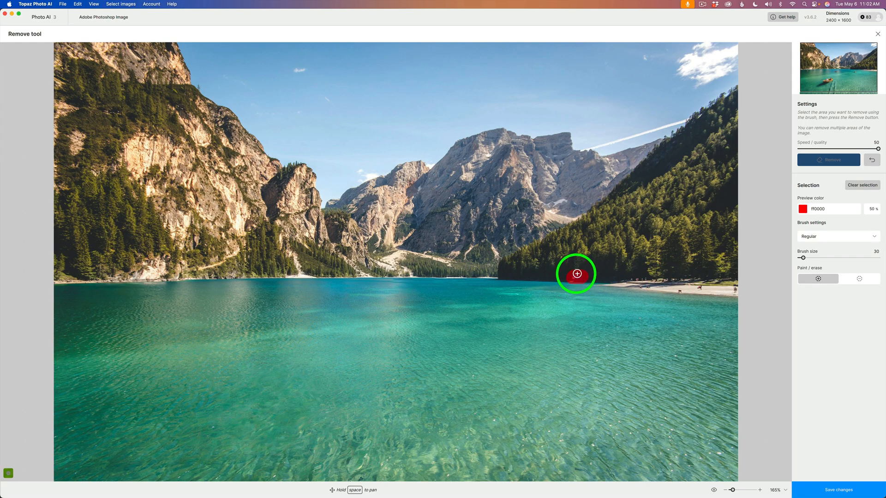
{"action": "left_click_drag", "start_coordinate": [576, 274], "coordinate": [649, 281]}
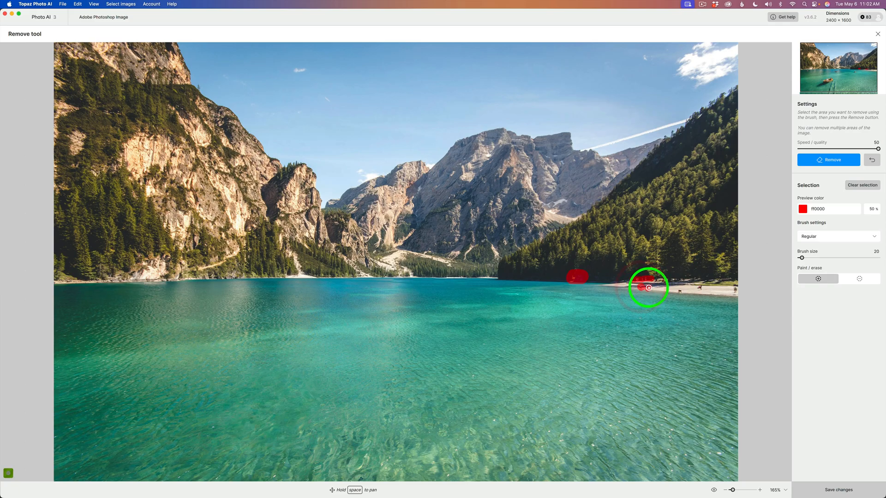
{"action": "left_click_drag", "start_coordinate": [647, 288], "coordinate": [701, 288]}
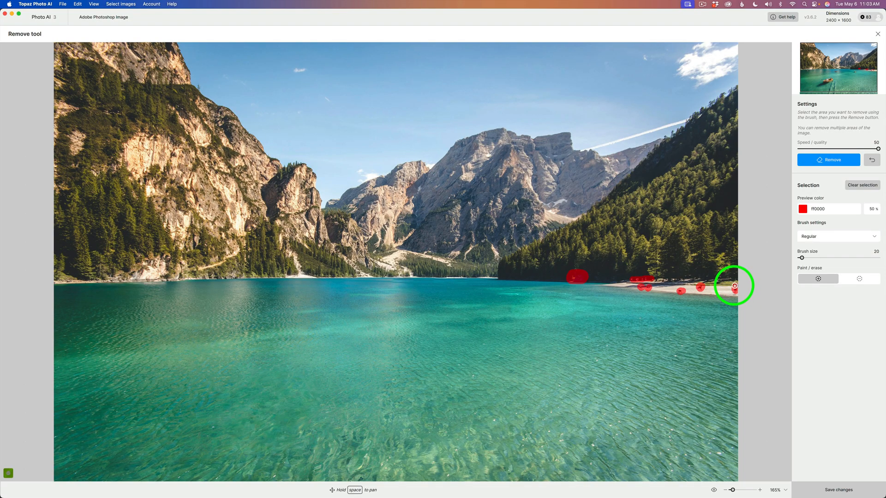
{"action": "left_click", "coordinate": [829, 159]}
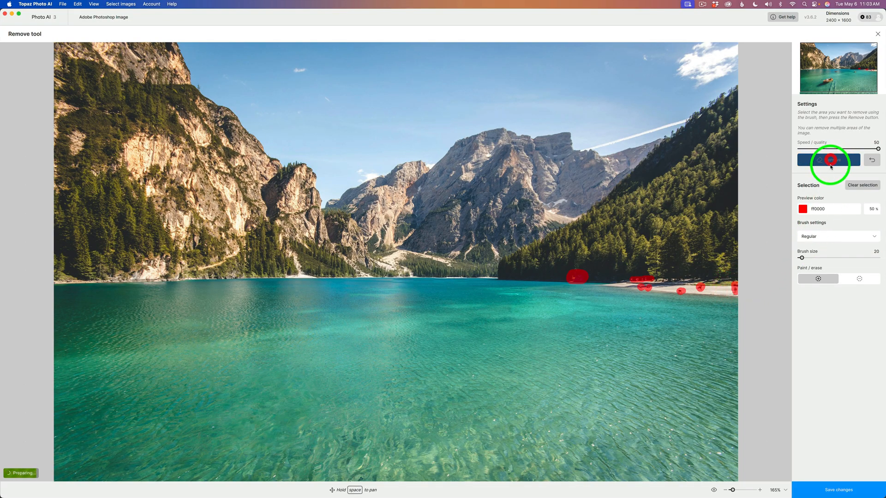
{"action": "left_click", "coordinate": [829, 160]}
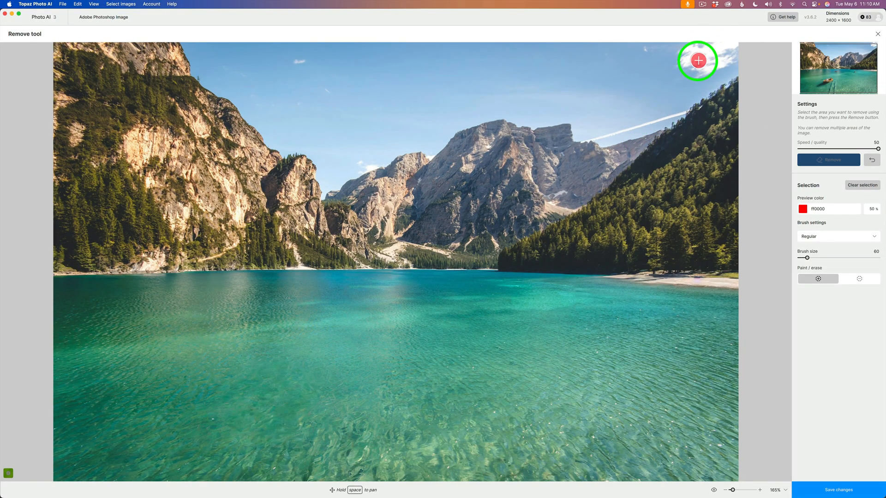
{"action": "mouse_move", "coordinate": [616, 131]}
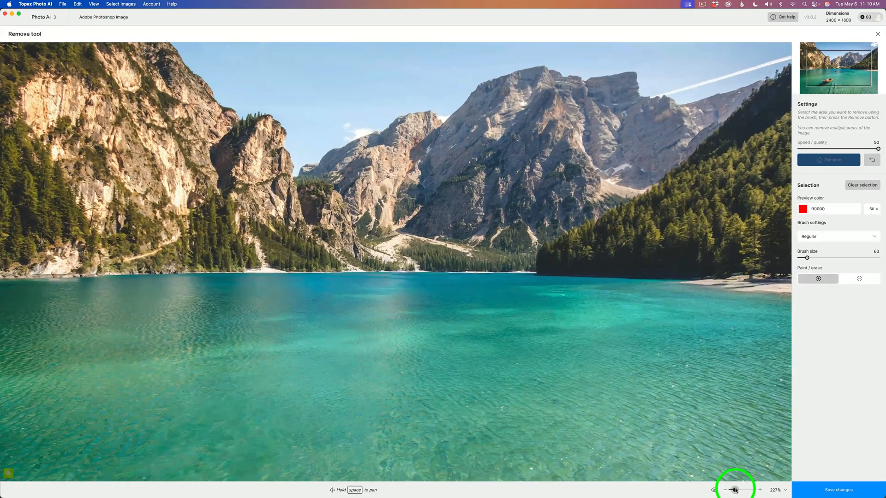
Zoom into the upper sky and erase the white cloud and the airplane contrail above the right mountain.
{"action": "left_click_drag", "start_coordinate": [735, 490], "coordinate": [744, 490]}
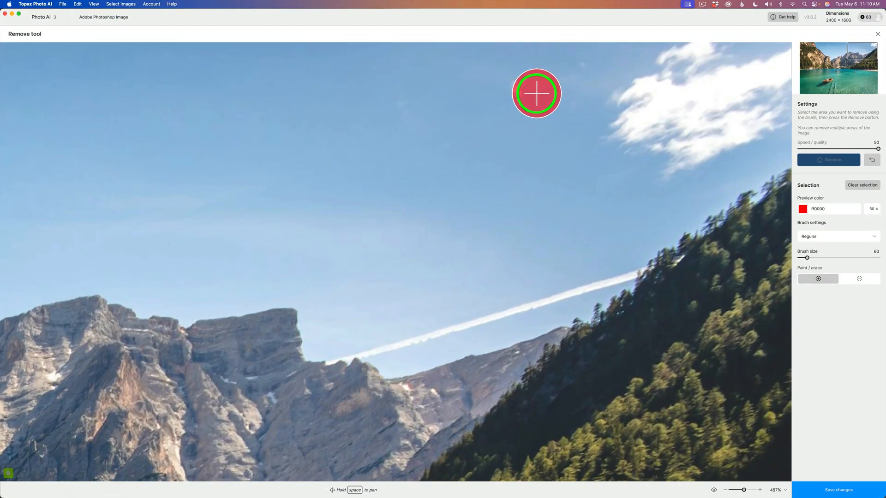
{"action": "left_click_drag", "start_coordinate": [537, 92], "coordinate": [605, 121]}
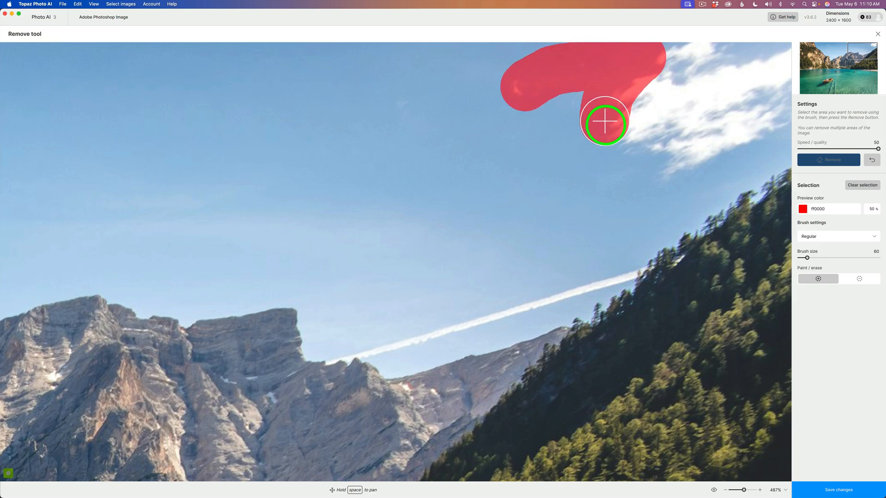
{"action": "left_click_drag", "start_coordinate": [604, 122], "coordinate": [777, 108]}
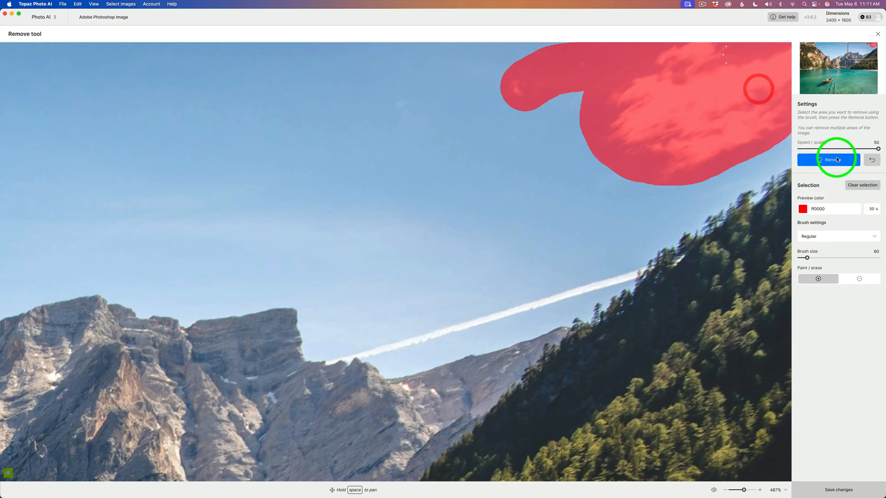
{"action": "left_click", "coordinate": [830, 160]}
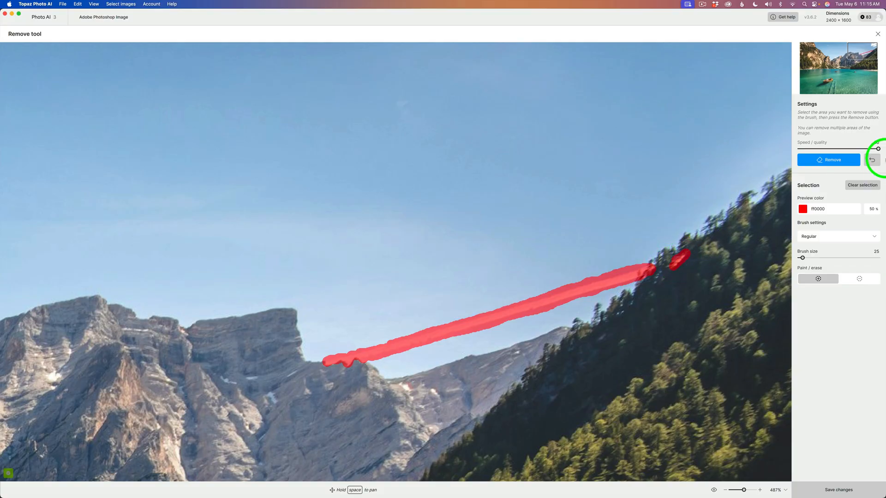
{"action": "left_click", "coordinate": [838, 160]}
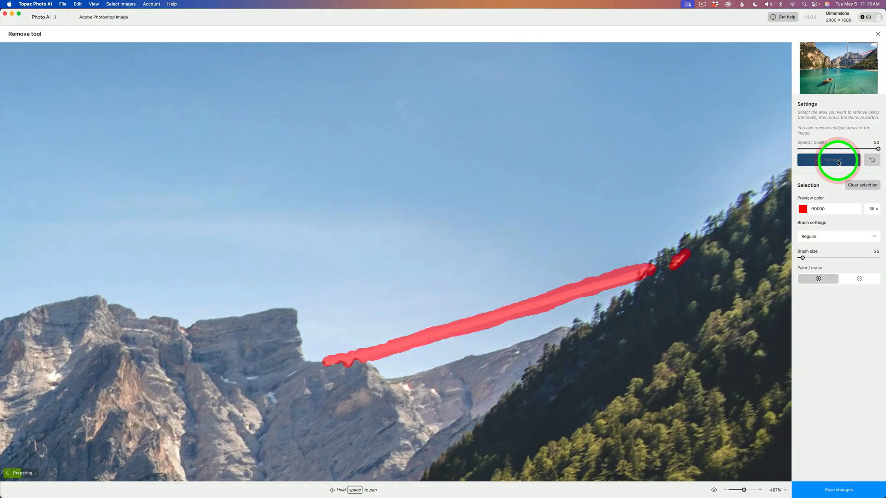
{"action": "left_click", "coordinate": [830, 160]}
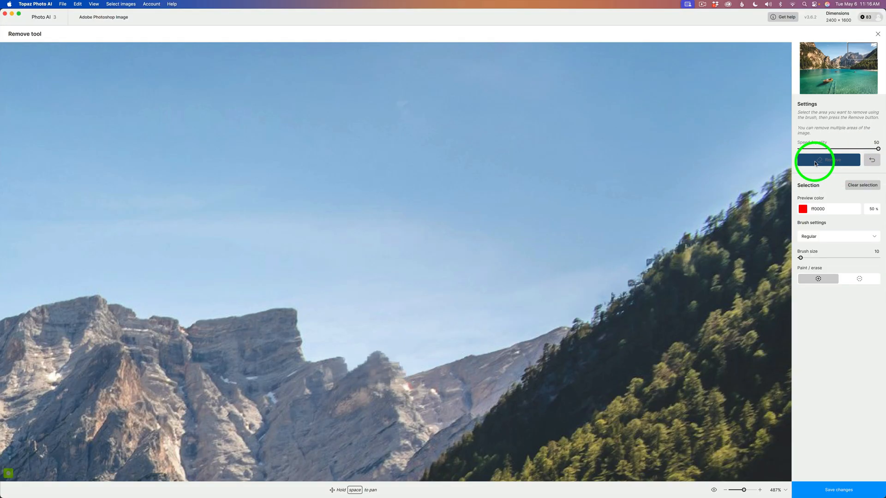
{"action": "mouse_move", "coordinate": [659, 334]}
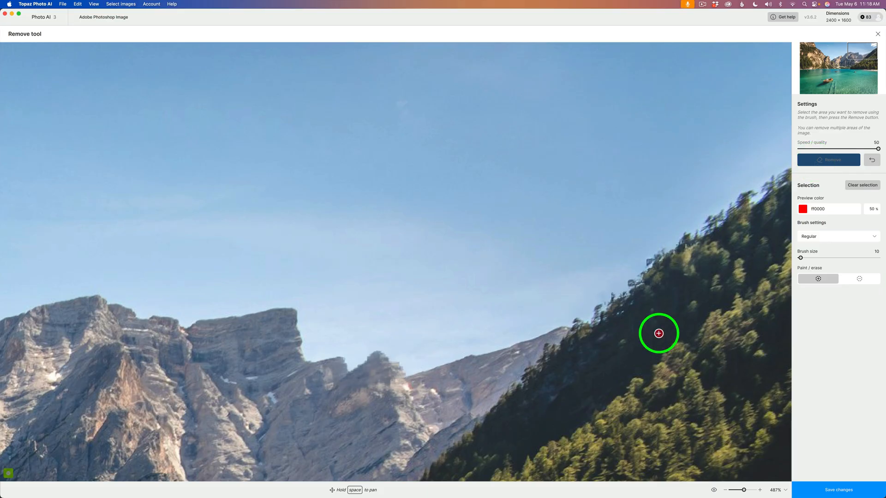
{"action": "mouse_move", "coordinate": [786, 491]}
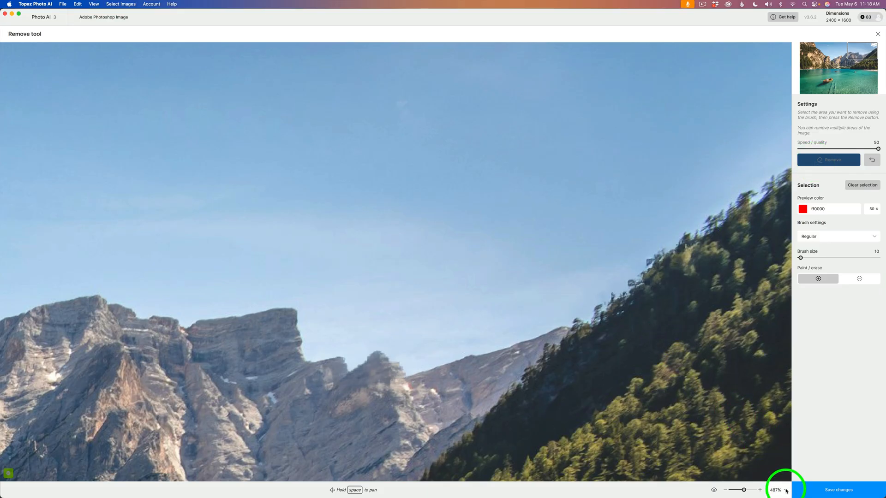
Fit the photo to the screen, erase the upper-left sky specks, and compare with the original.
{"action": "left_click", "coordinate": [787, 490]}
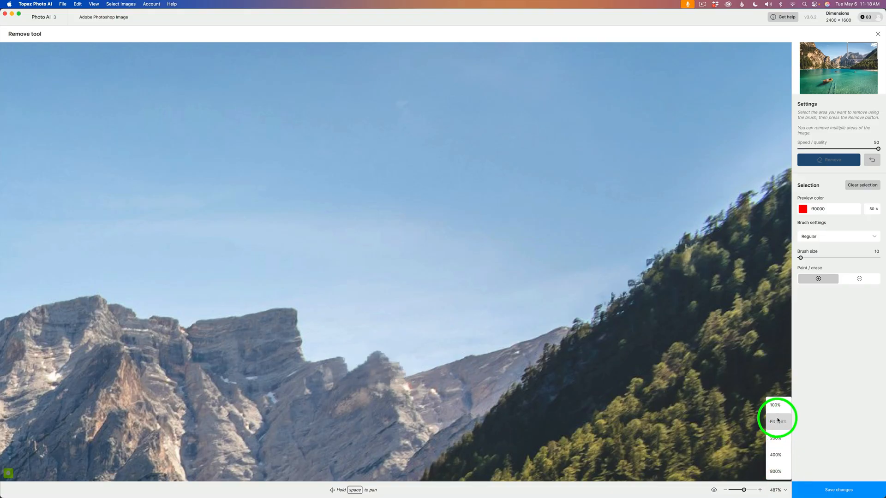
{"action": "left_click", "coordinate": [778, 422]}
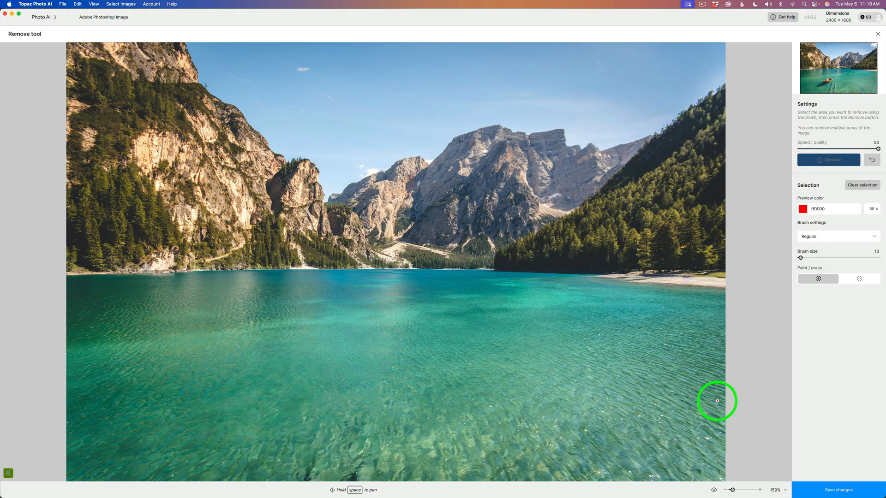
{"action": "mouse_move", "coordinate": [325, 94]}
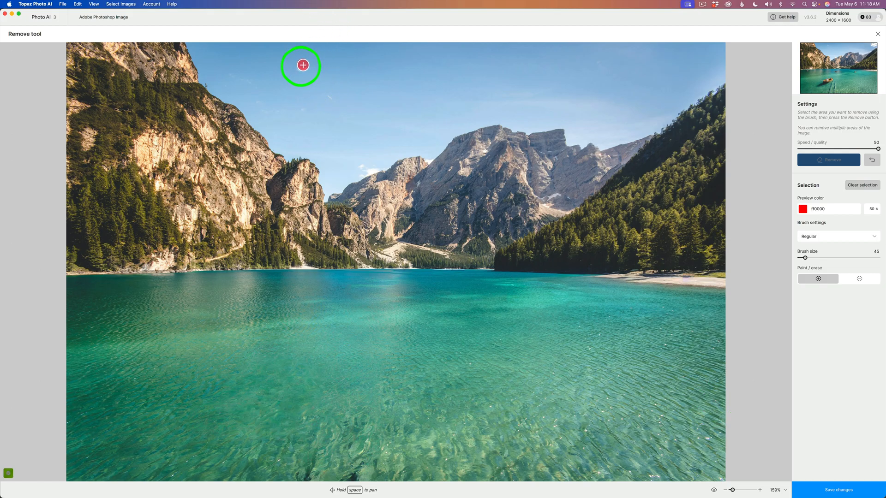
{"action": "left_click_drag", "start_coordinate": [302, 65], "coordinate": [332, 98]}
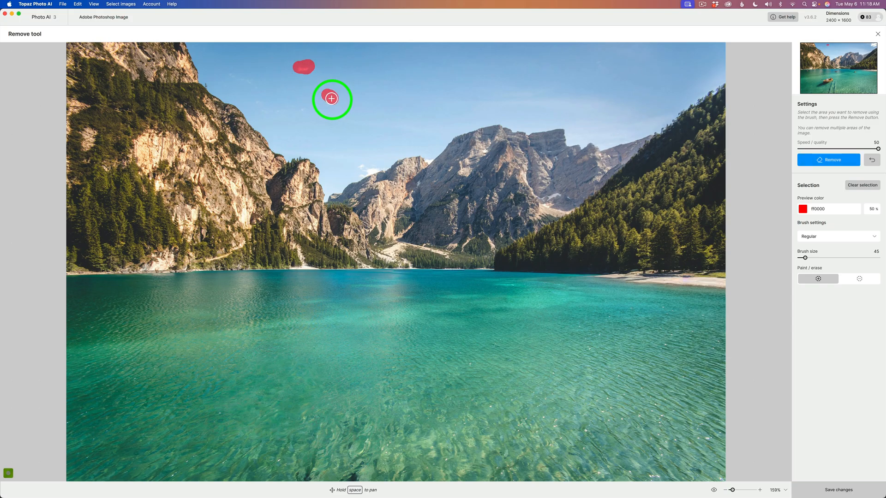
{"action": "left_click", "coordinate": [828, 160]}
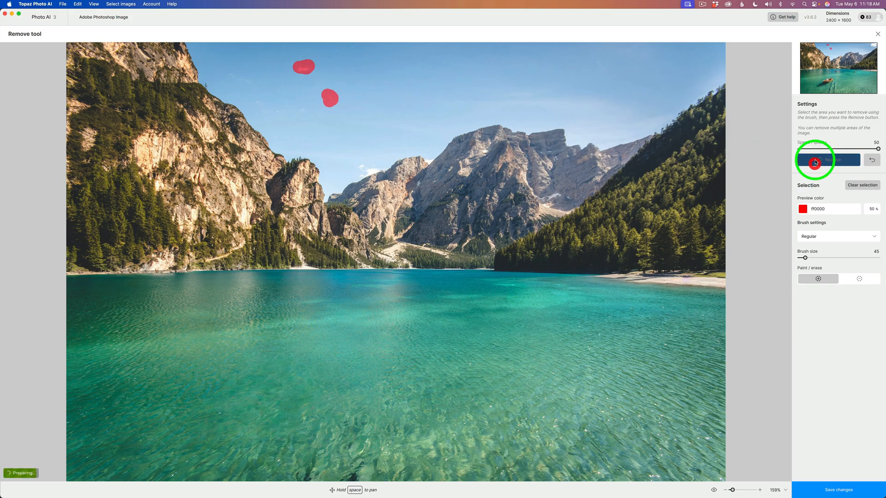
{"action": "left_click", "coordinate": [830, 160]}
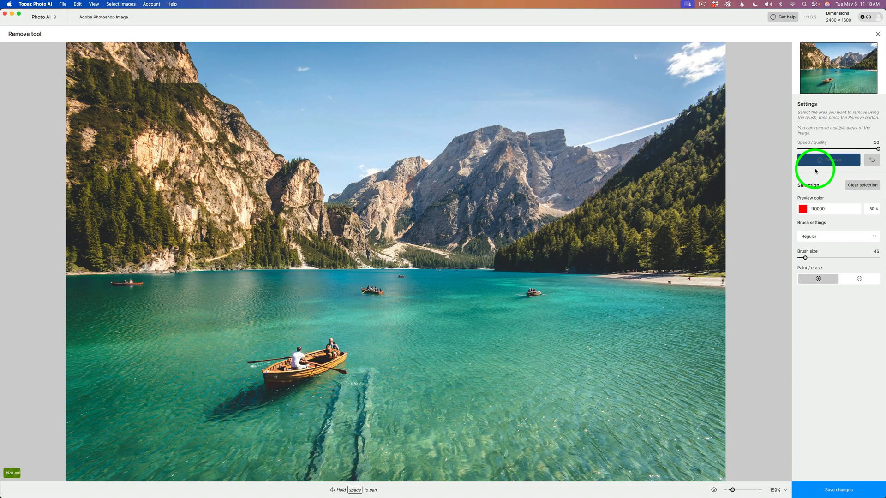
{"action": "left_click", "coordinate": [829, 159]}
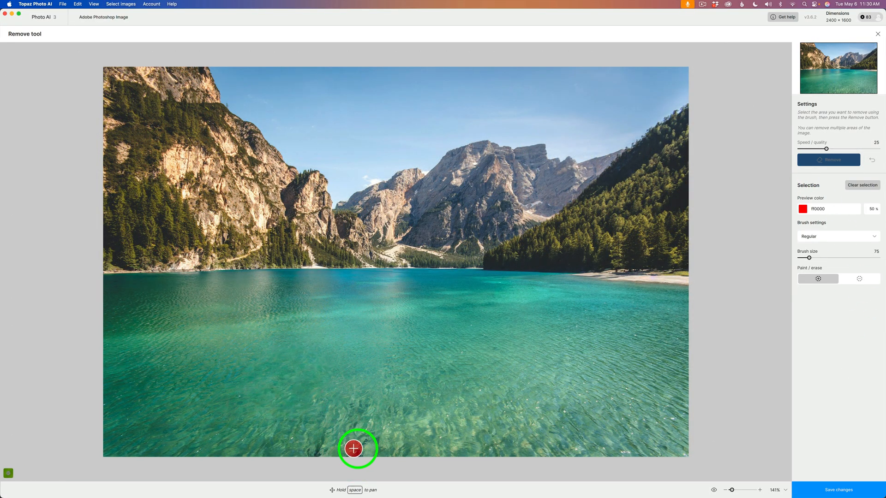
{"action": "mouse_move", "coordinate": [338, 460]}
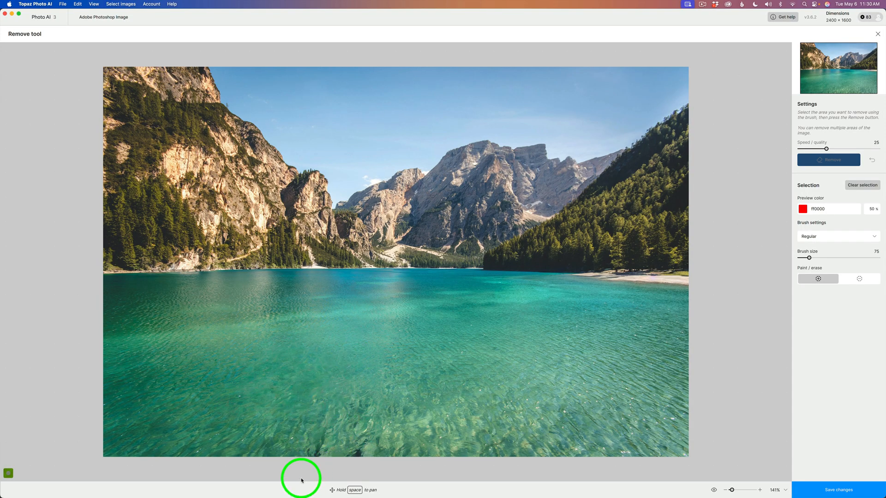
Erase the two dark wake streaks at the lake's bottom edge and save the removal edits.
{"action": "left_click_drag", "start_coordinate": [301, 481], "coordinate": [327, 435]}
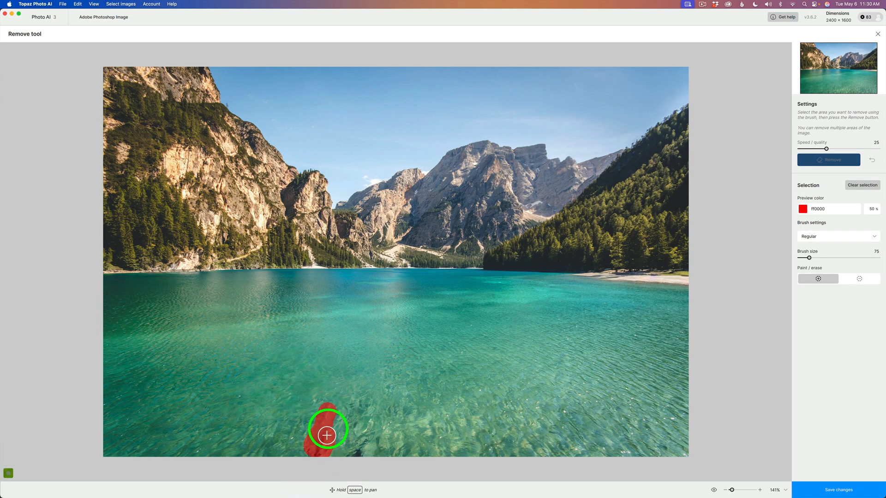
{"action": "left_click_drag", "start_coordinate": [327, 435], "coordinate": [365, 424]}
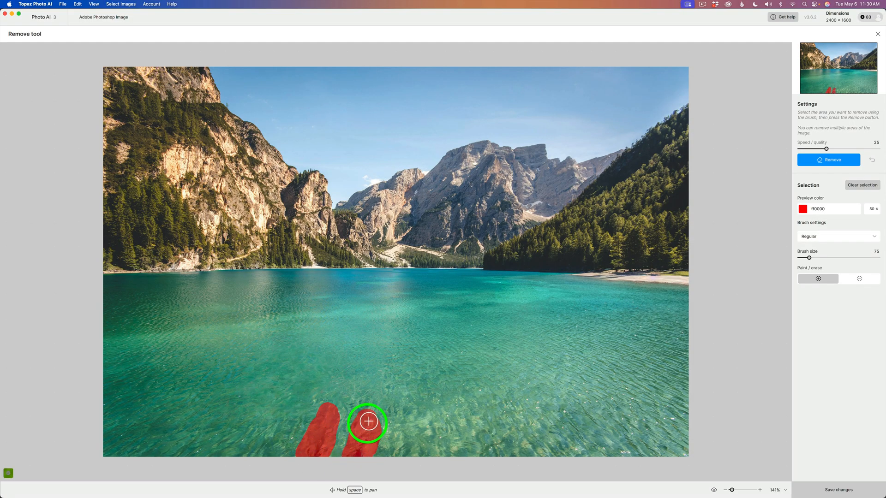
{"action": "left_click_drag", "start_coordinate": [368, 422], "coordinate": [358, 444]}
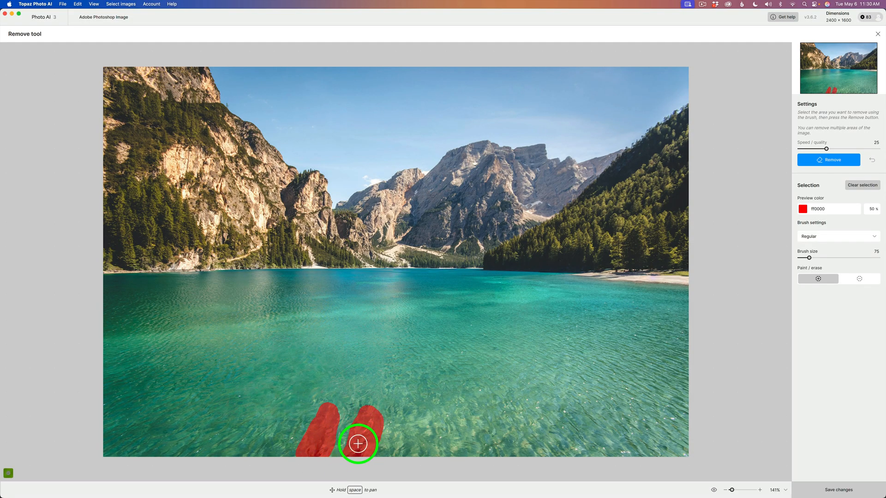
{"action": "left_click", "coordinate": [828, 159]}
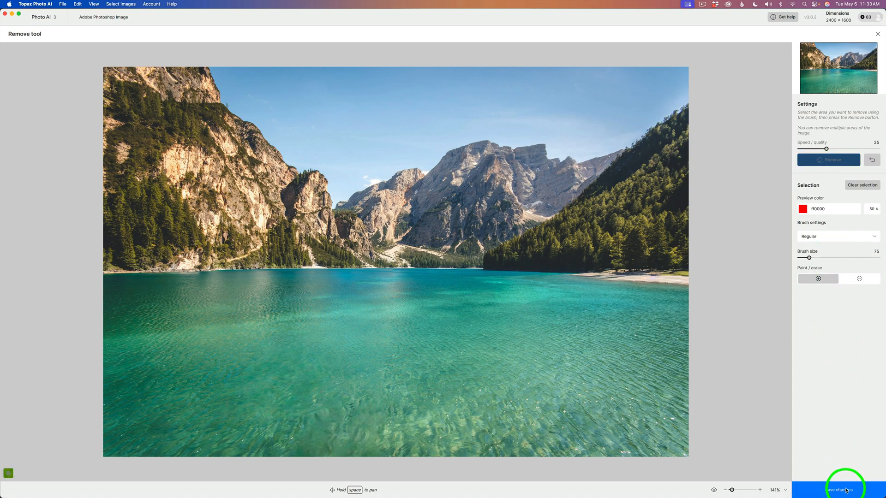
{"action": "left_click", "coordinate": [843, 490]}
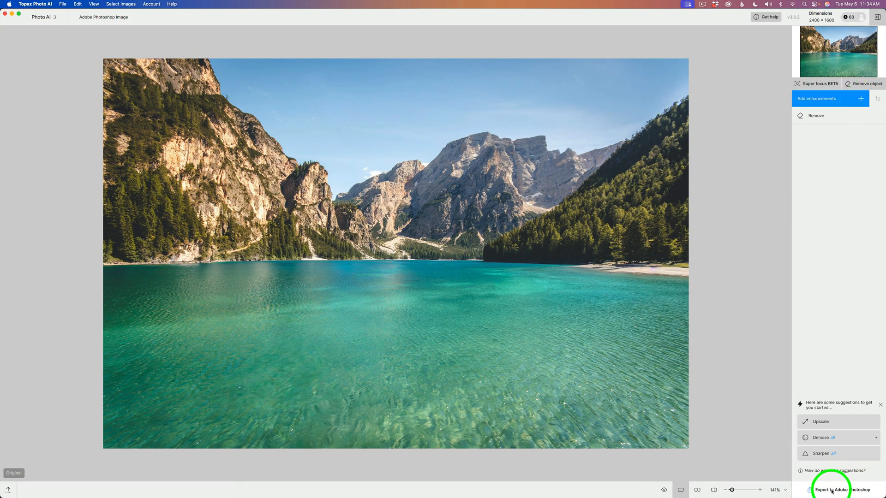
Export to Photoshop and toggle the Topaz Photo AI Remove Object layer's visibility to compare.
{"action": "left_click", "coordinate": [840, 490]}
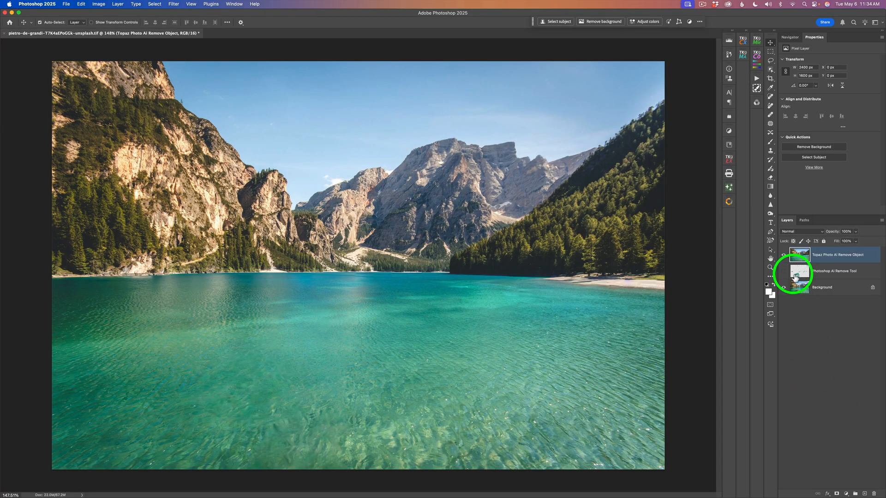
{"action": "left_click", "coordinate": [799, 255]}
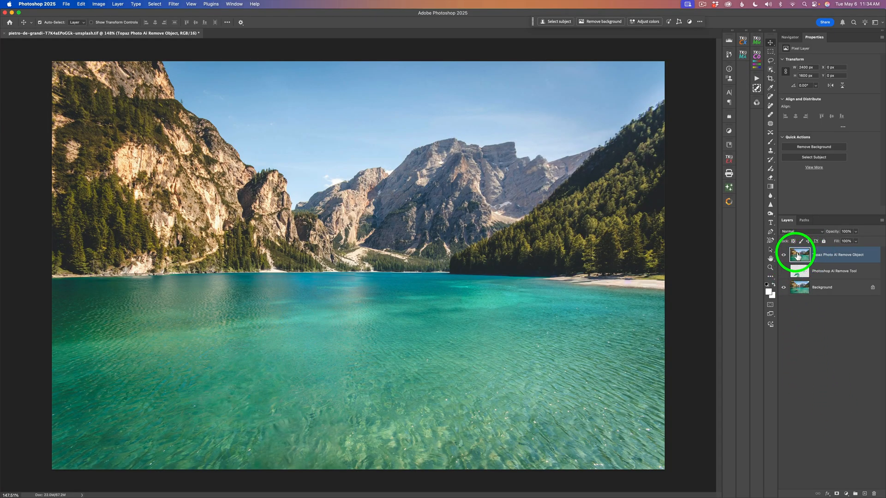
{"action": "left_click", "coordinate": [784, 255]}
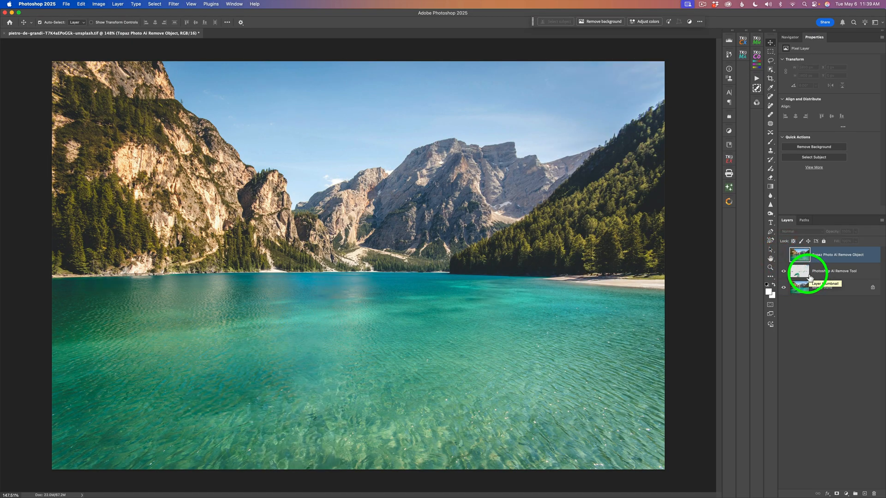
{"action": "left_click", "coordinate": [784, 271]}
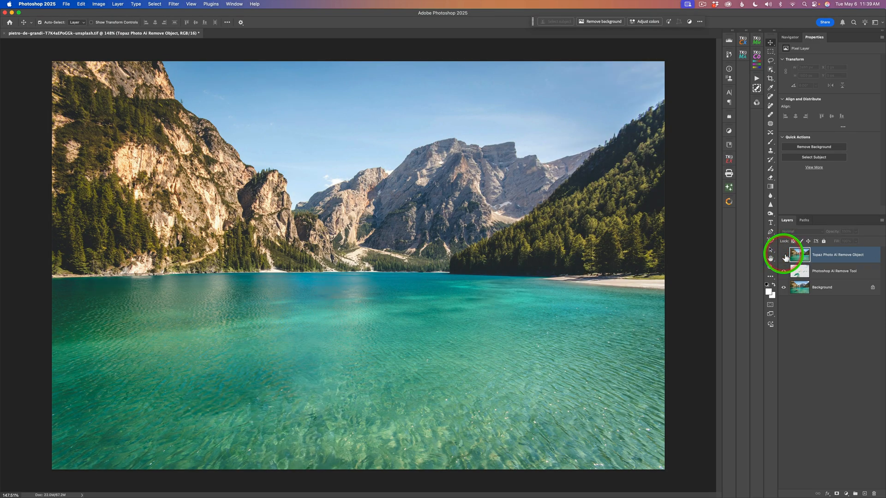
{"action": "left_click", "coordinate": [785, 255]}
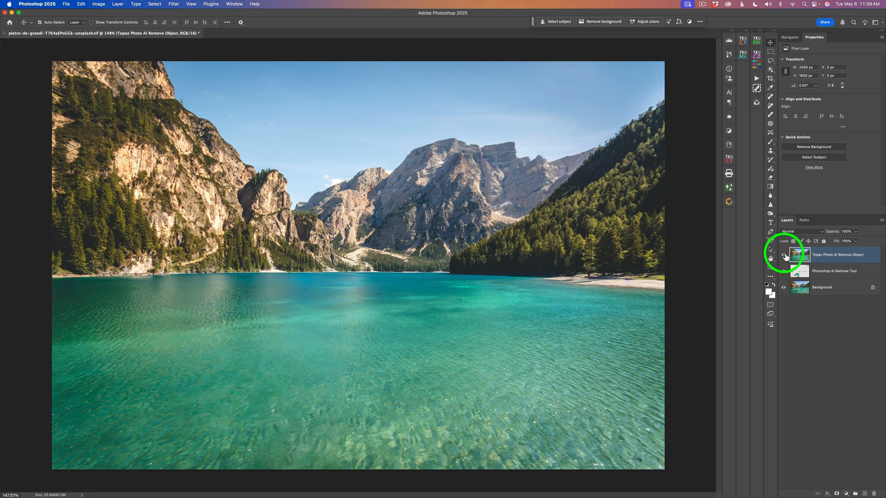